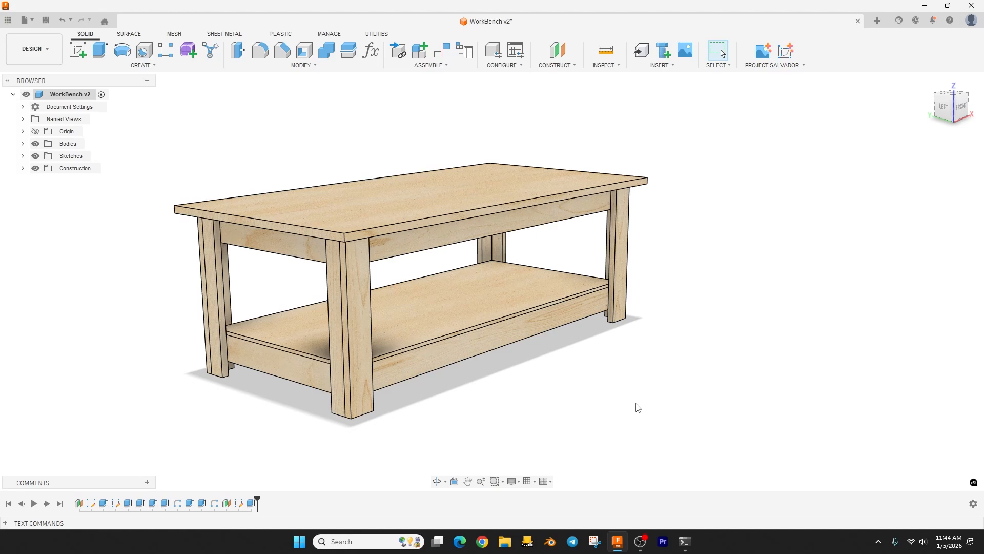
mouse_move(637, 397)
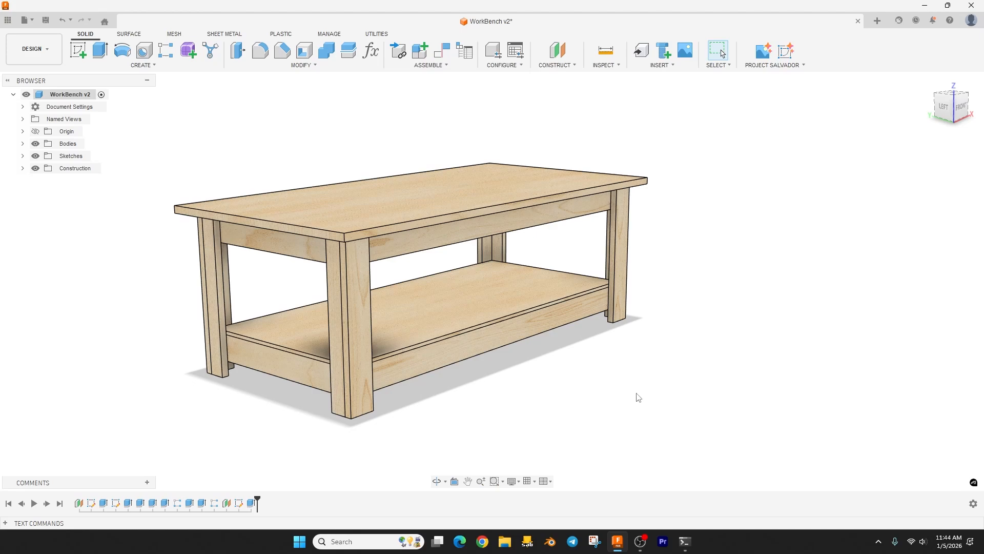
mouse_move(528, 405)
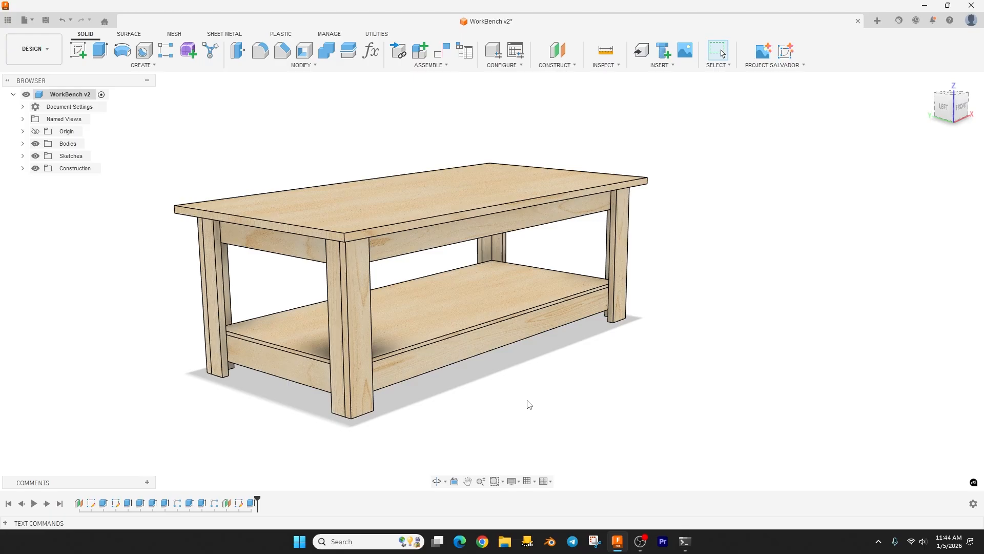
Orbit the workbench, then change the BenchTopThickness expression to 50 mm in Change Parameters
drag(529, 404, 464, 376)
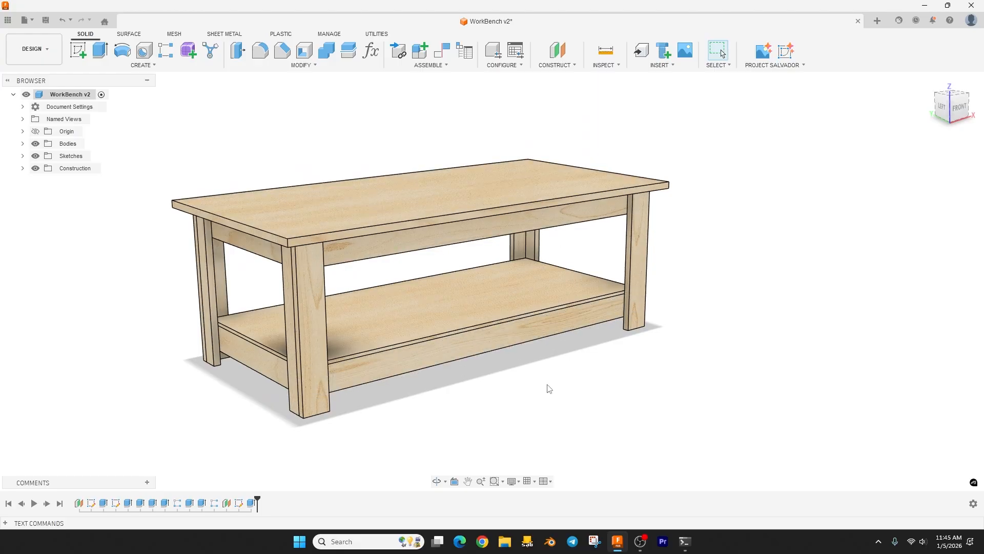
drag(549, 388, 538, 392)
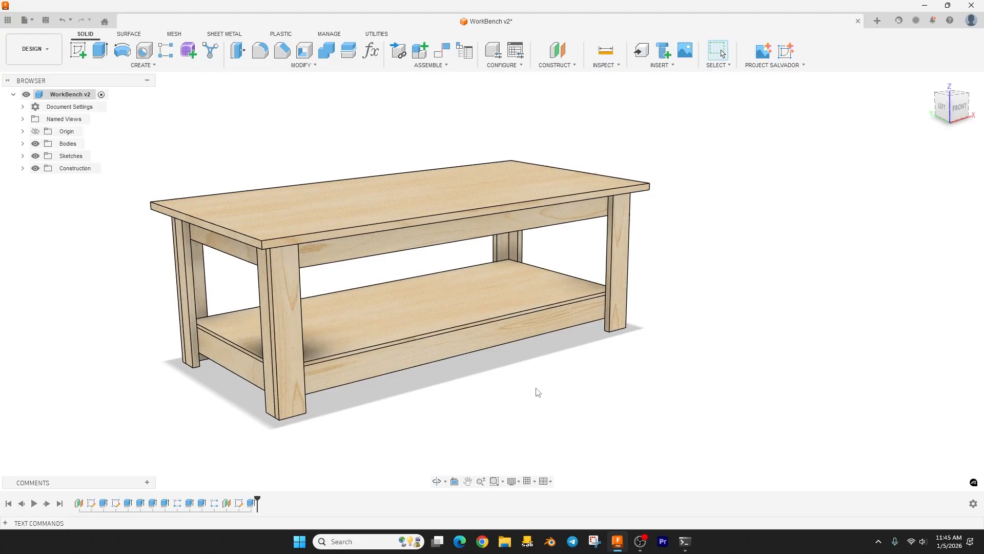
mouse_move(450, 101)
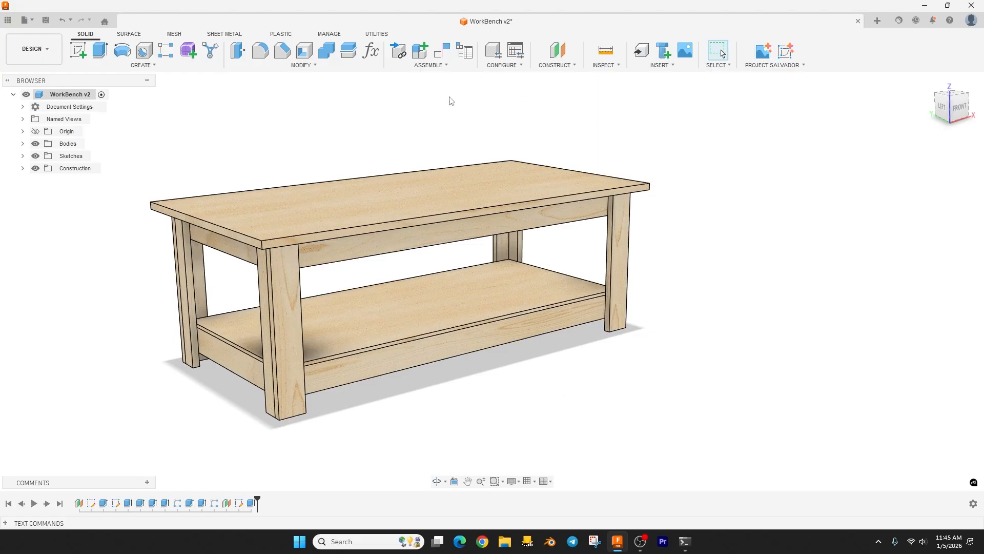
mouse_move(629, 438)
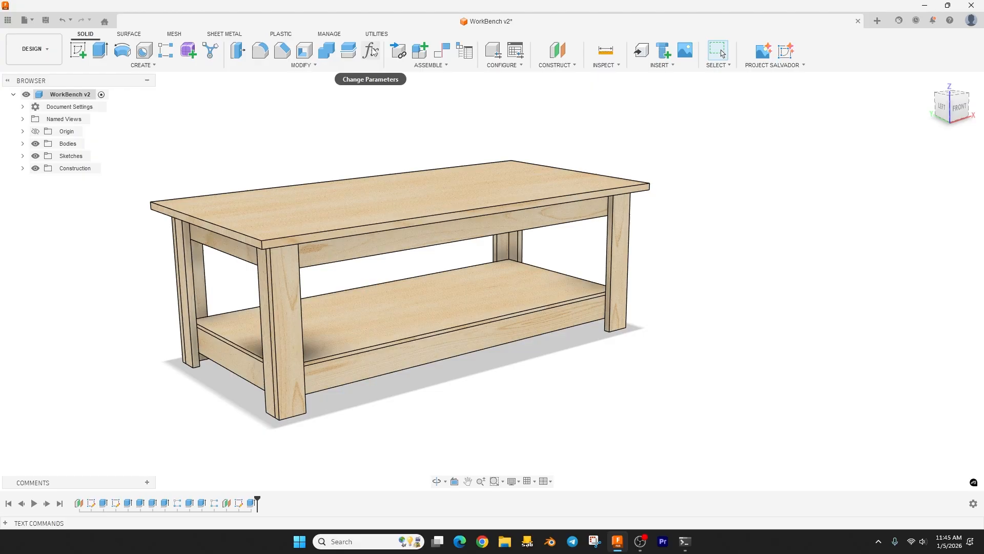
mouse_move(372, 66)
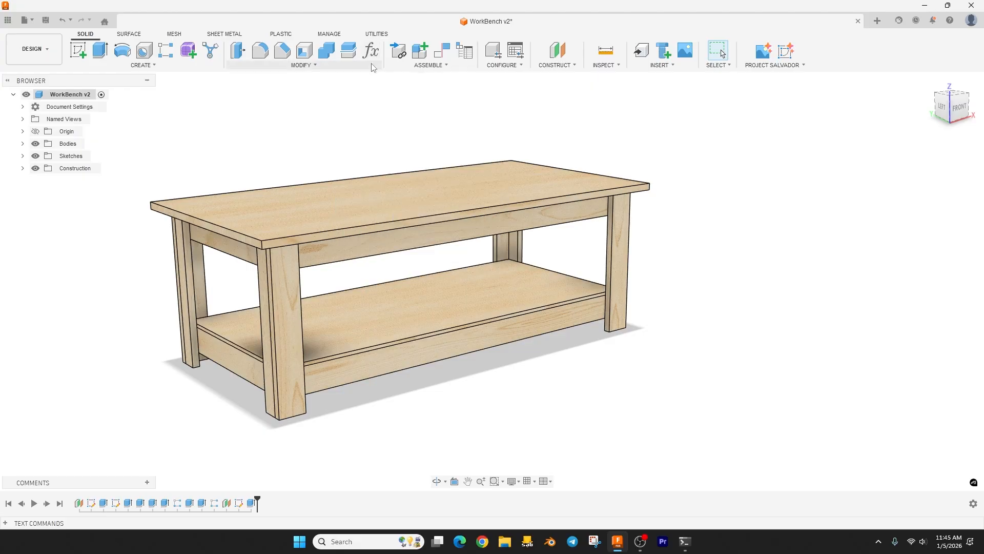
mouse_move(327, 67)
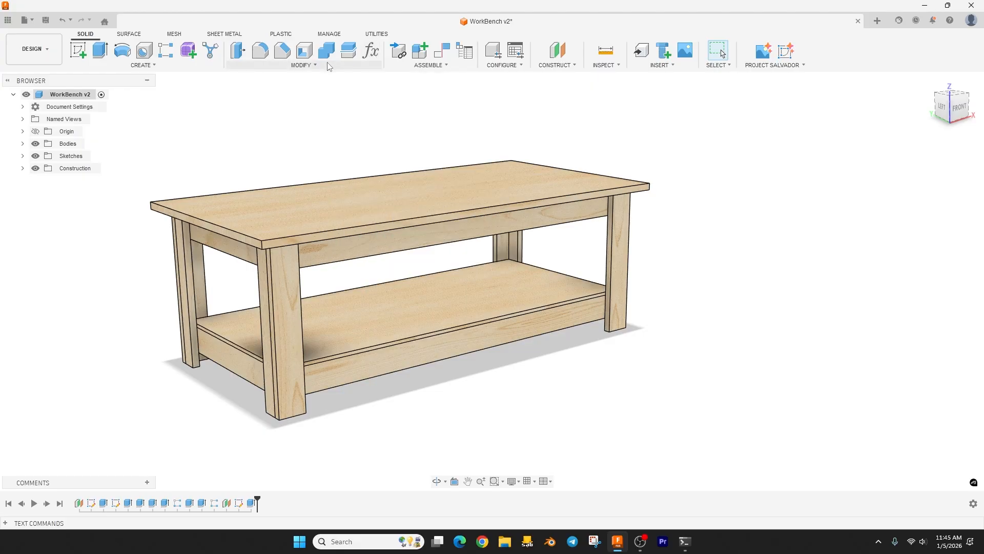
click(304, 55)
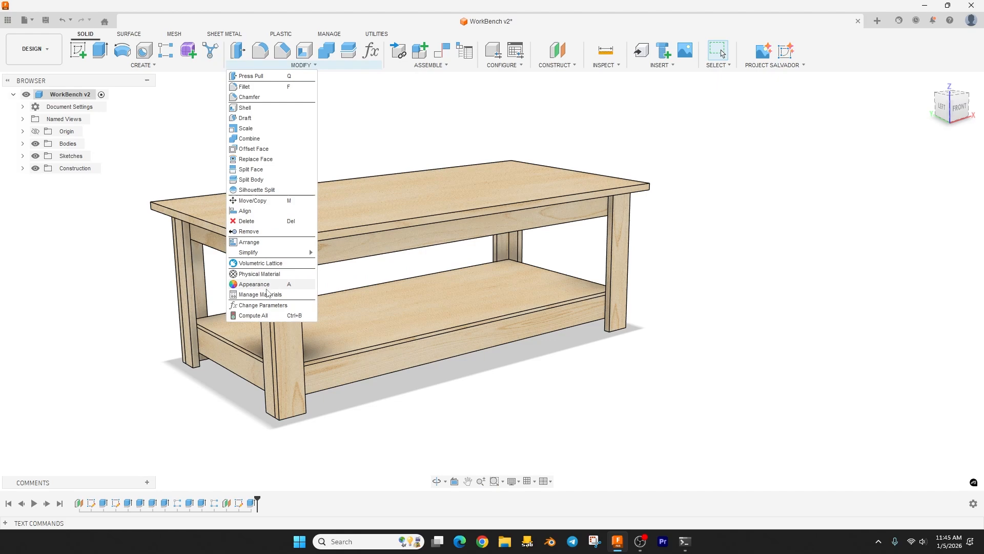
click(260, 304)
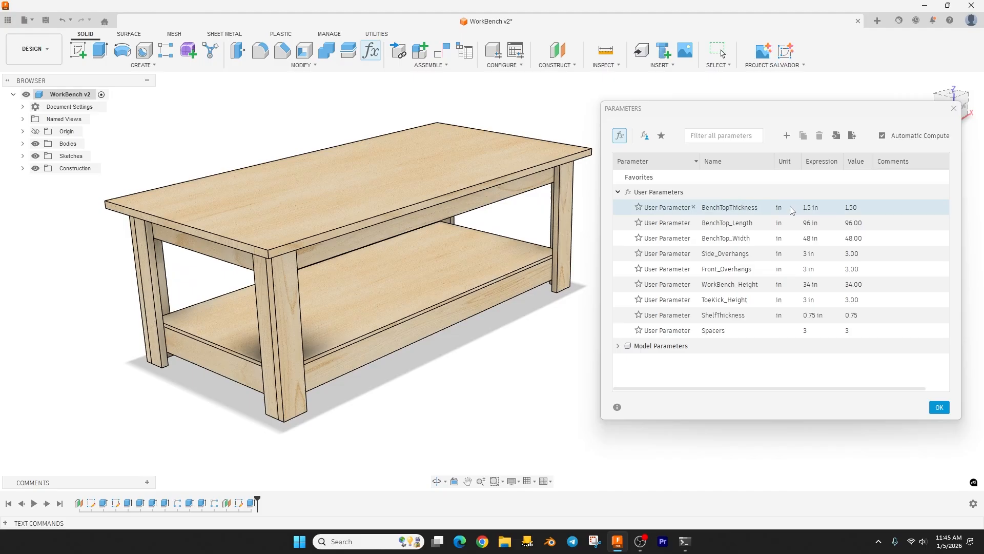
click(727, 222)
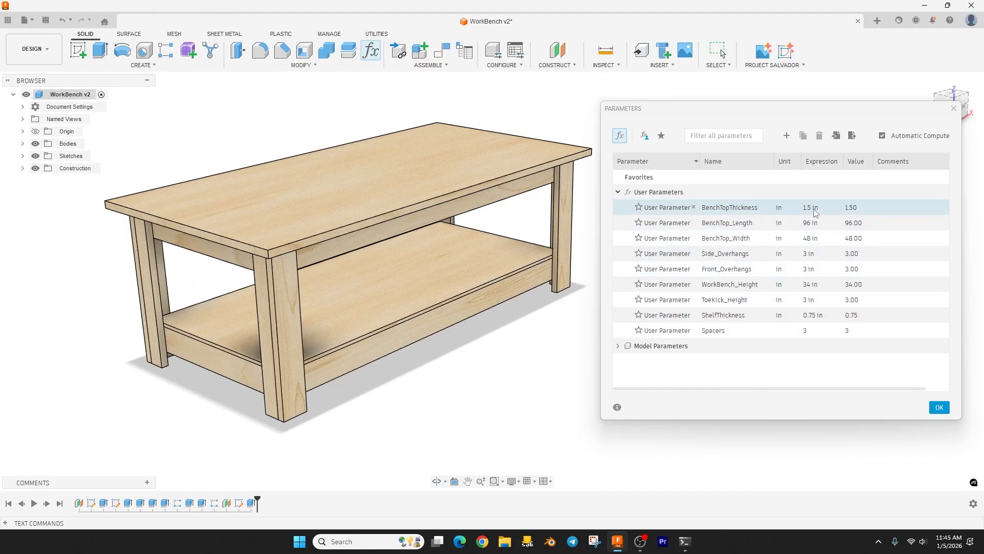
double_click(813, 207)
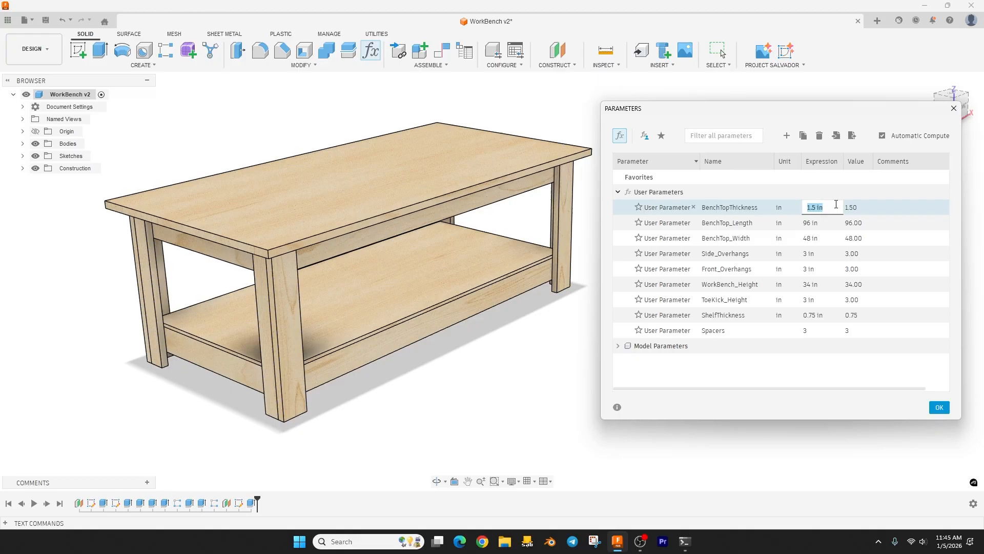
text(50 mm)
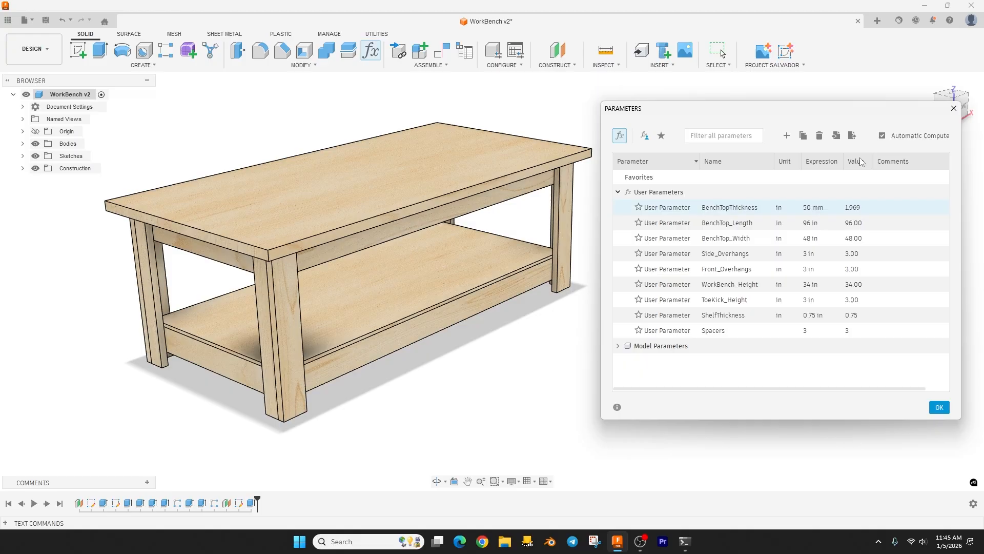
click(726, 269)
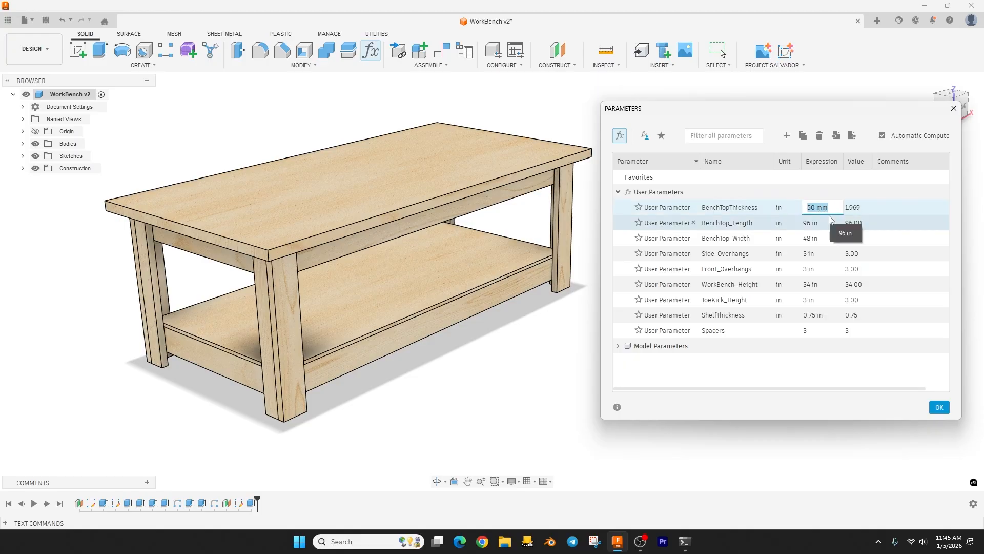
Set BenchTopThickness 1.5 in, BenchTop_Length 72 in, BenchTop_Width 36 in, and close Parameters
text(1.5 in)
click(821, 238)
text(36)
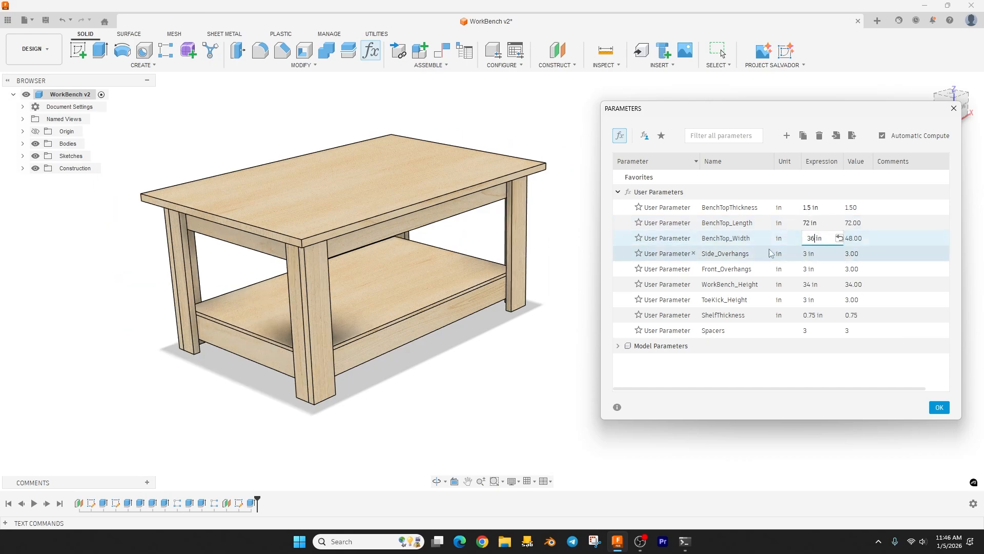
key(Enter)
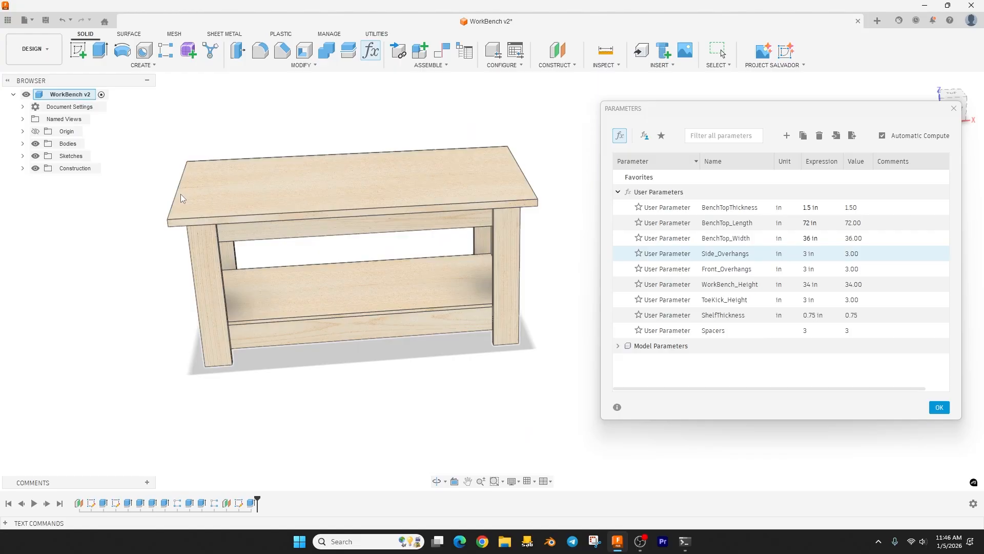
click(939, 406)
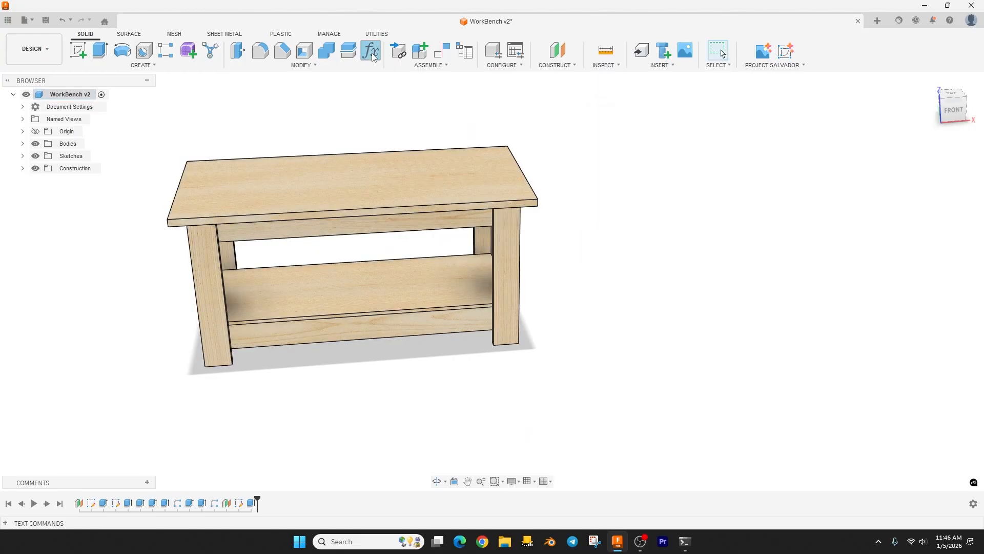
Reopen Parameters via the fx icon for Side_Overhangs 1.5 in and WorkBench_Height 36 in
click(370, 51)
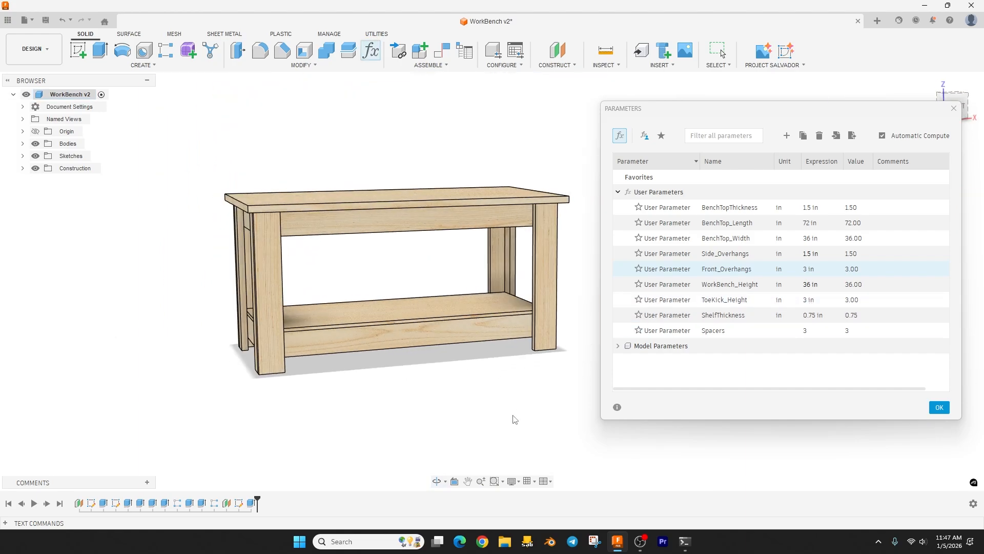
mouse_move(584, 331)
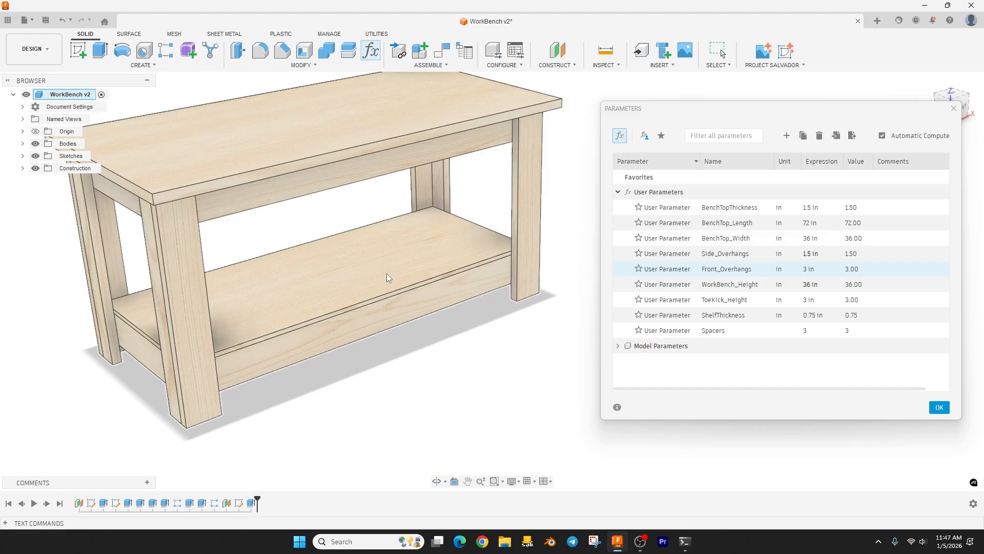
Change the Spacers expression from 3 to 2 and close the Parameters dialog
click(722, 314)
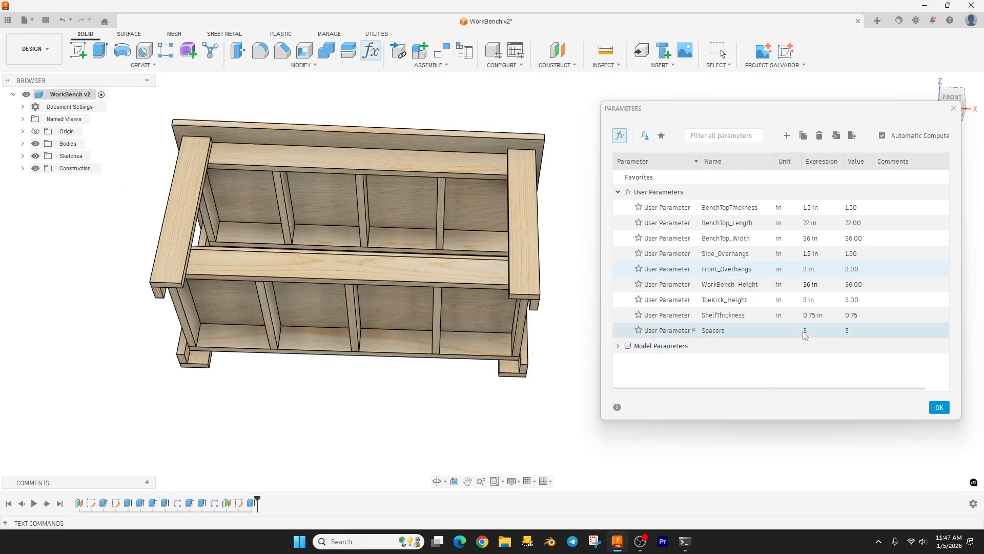
click(821, 330)
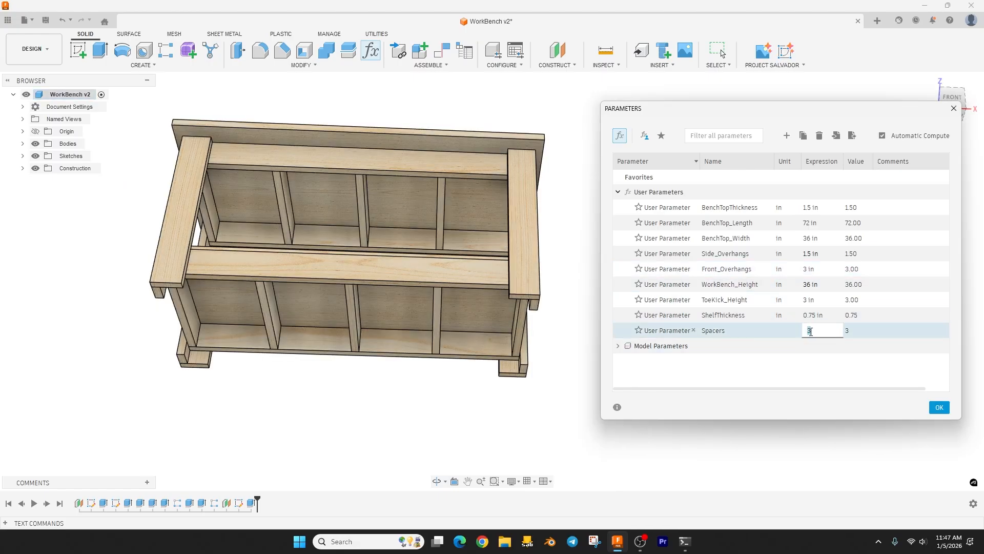
text(2)
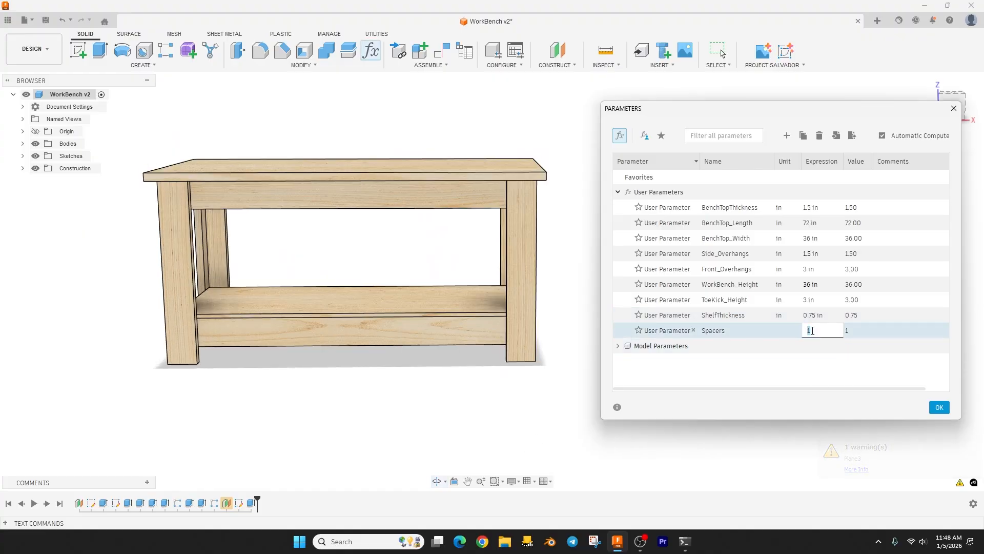
text(0)
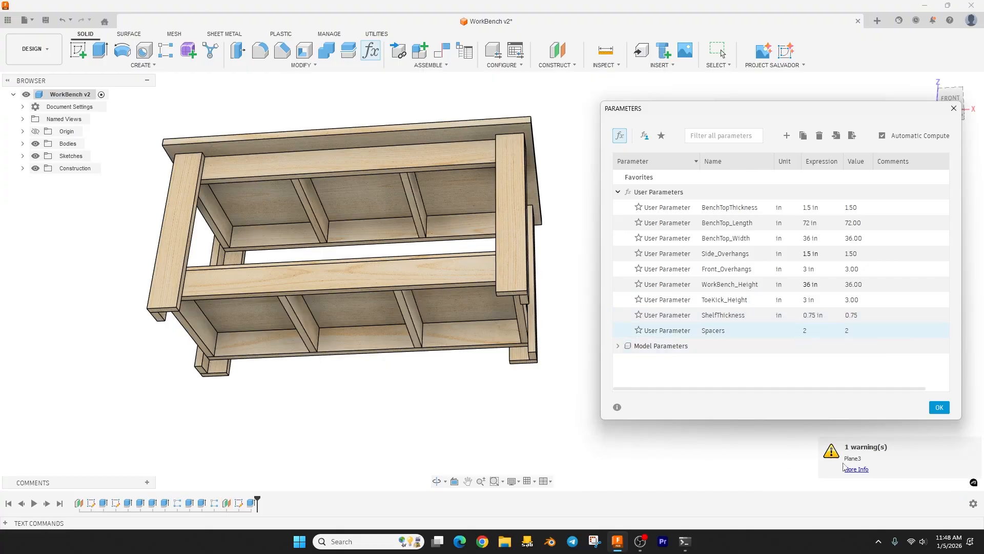
mouse_move(634, 412)
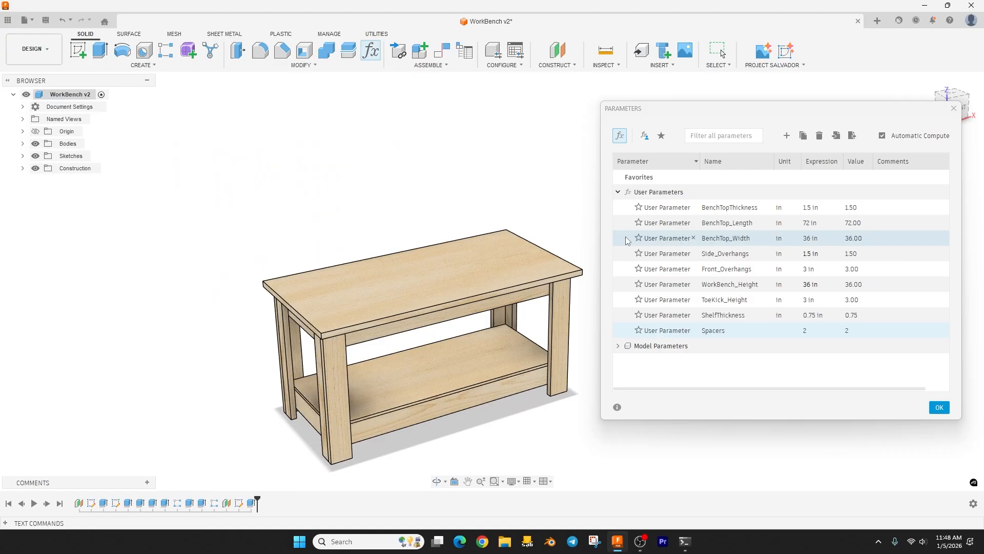
click(938, 407)
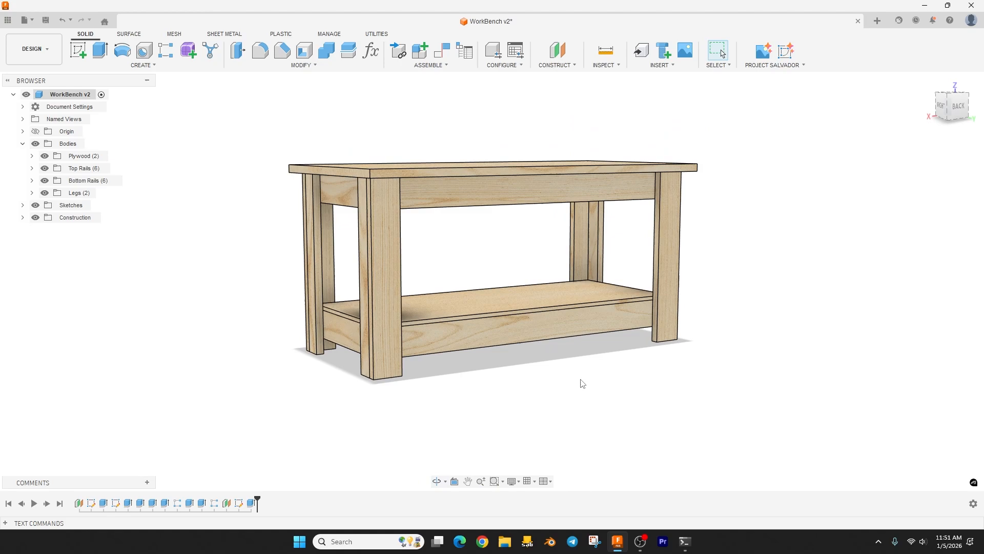
Orbit the view and toggle body group visibility in the Browser to isolate the rails
drag(580, 383, 285, 257)
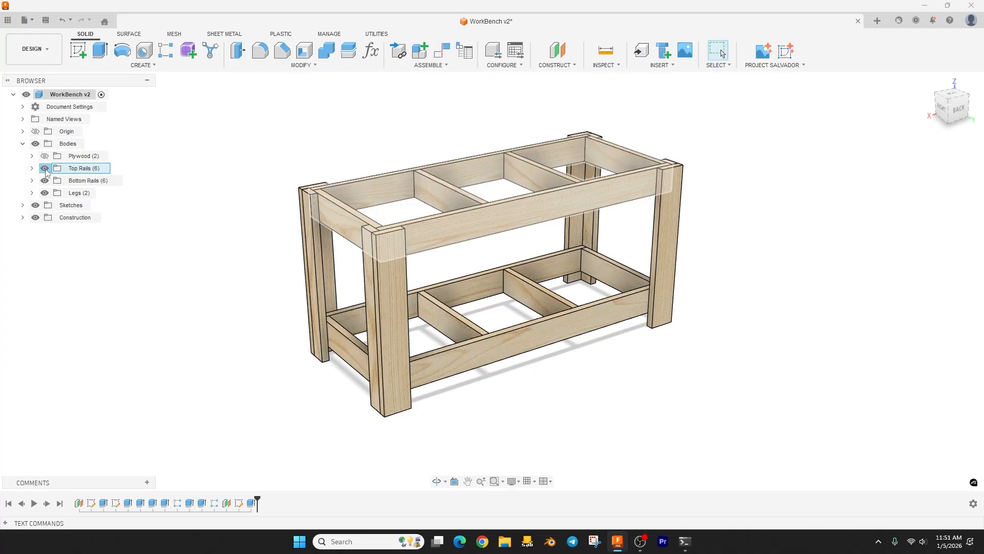
click(44, 168)
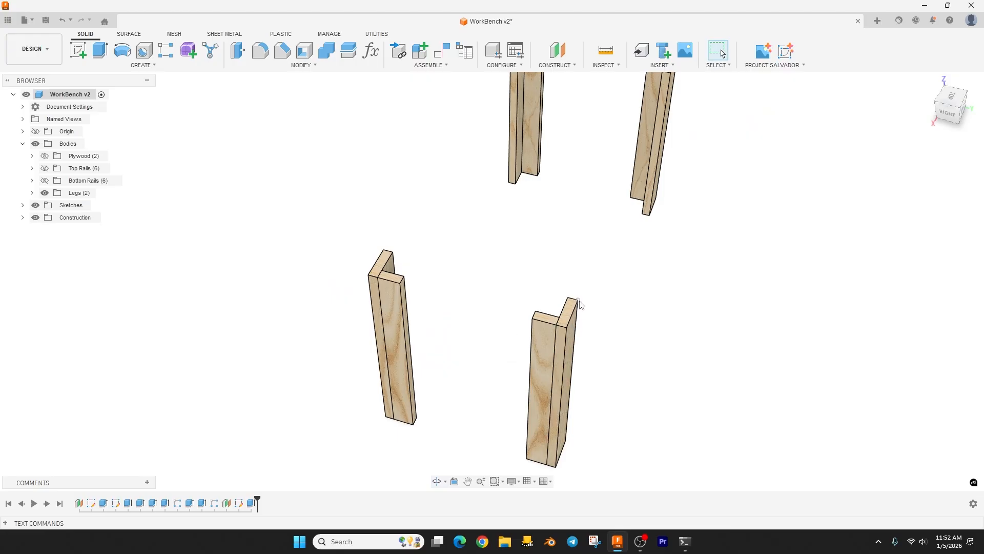
mouse_move(565, 331)
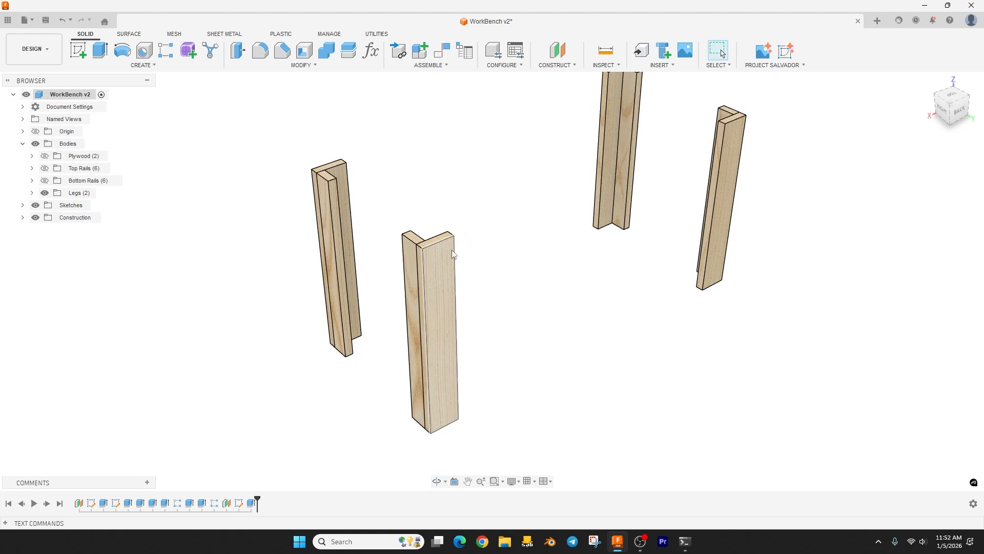
mouse_move(448, 316)
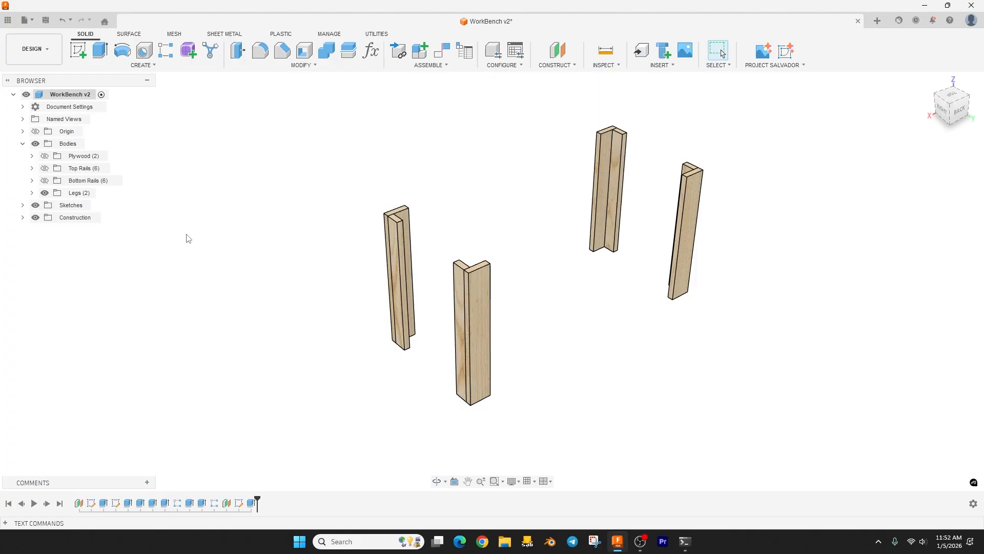
mouse_move(545, 252)
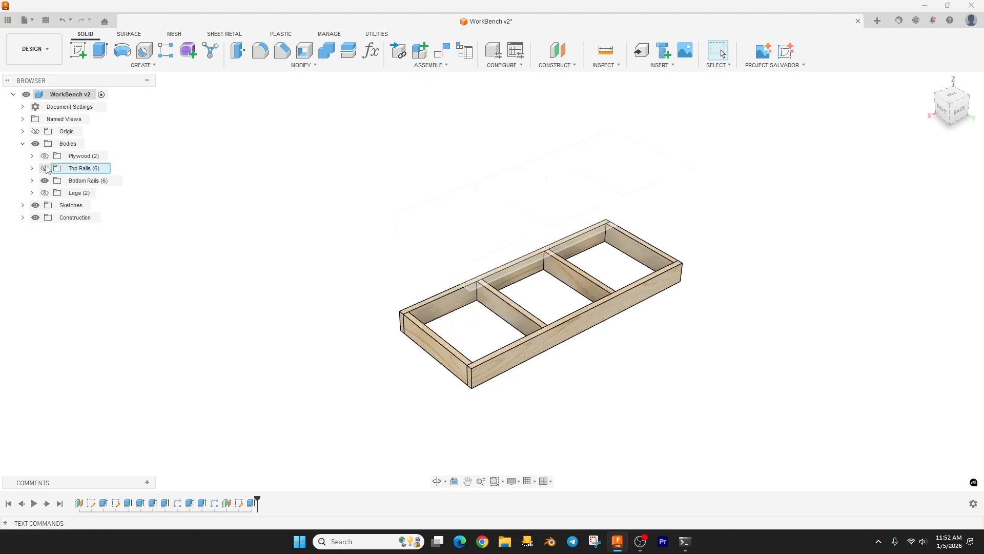
Turn on Bottom Rails and Plywood visibility and expand the Plywood folder
click(45, 168)
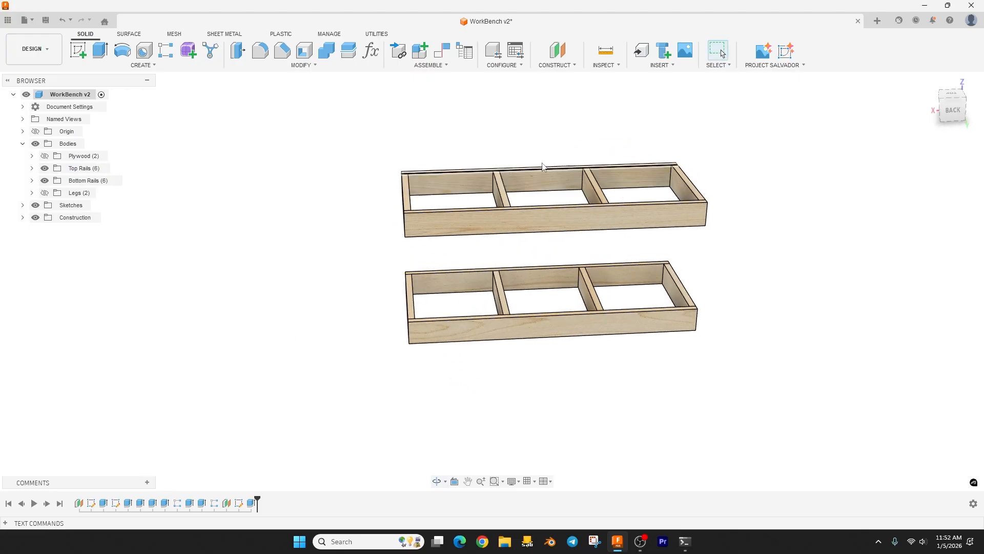
mouse_move(458, 295)
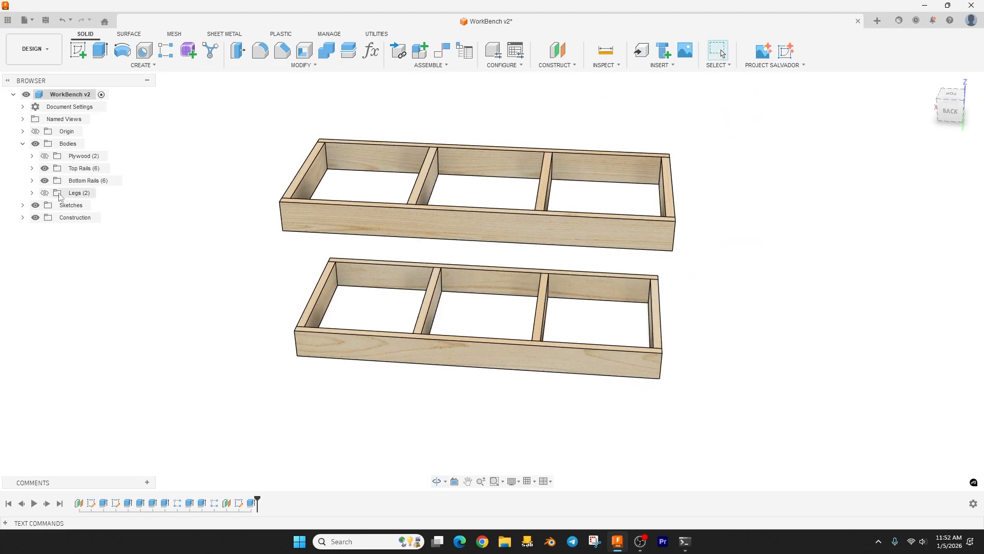
click(81, 156)
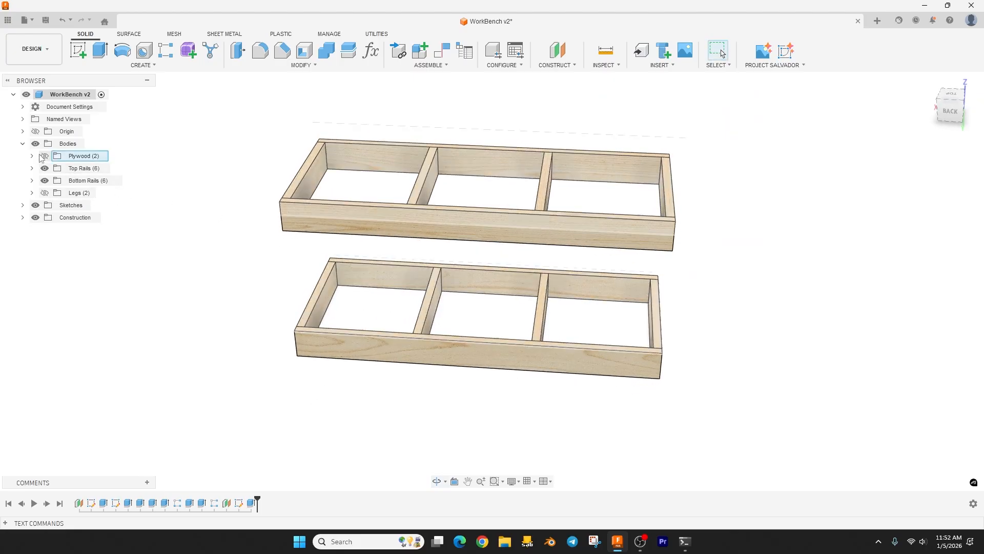
click(32, 156)
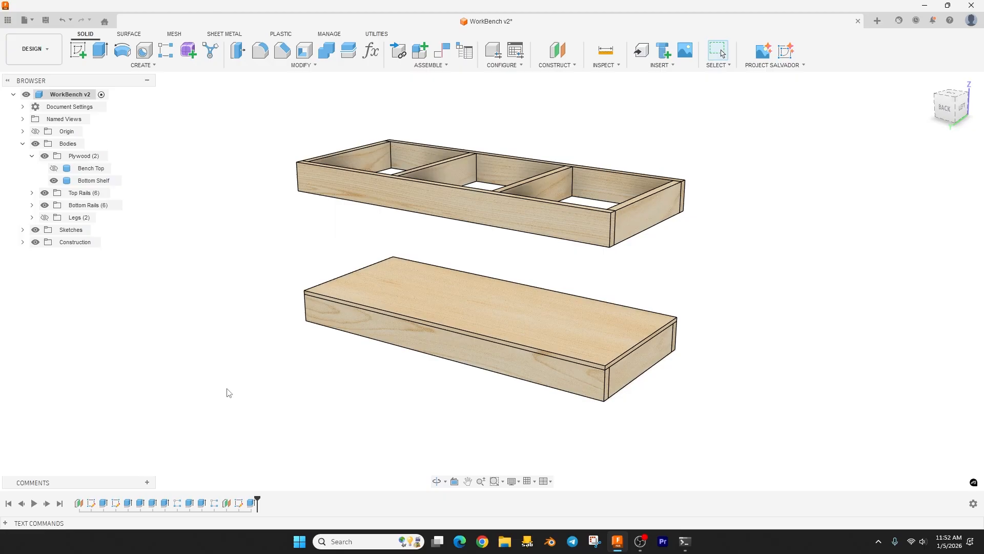
Show the Legs group again, selecting and then deselecting the bottom shelf panel
click(44, 217)
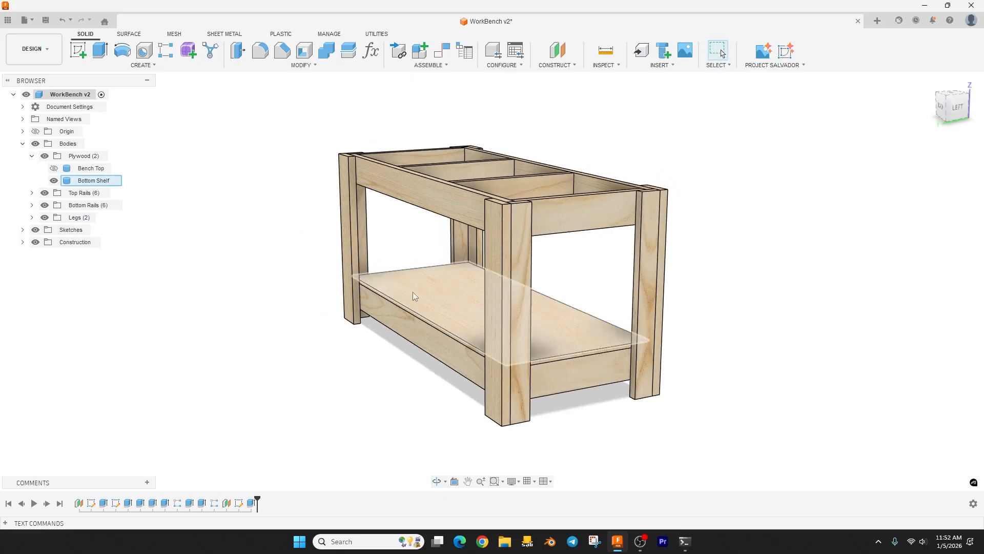
click(414, 296)
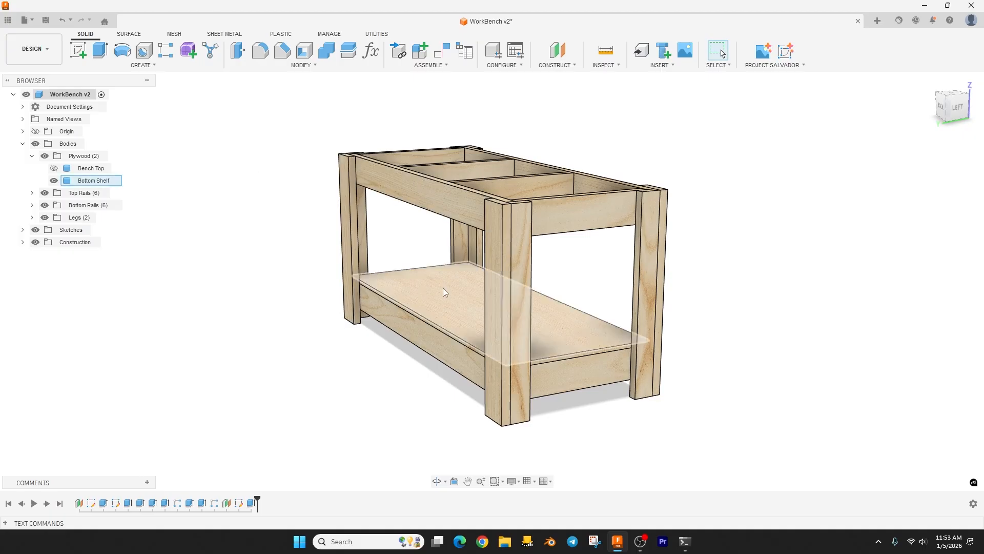
click(574, 432)
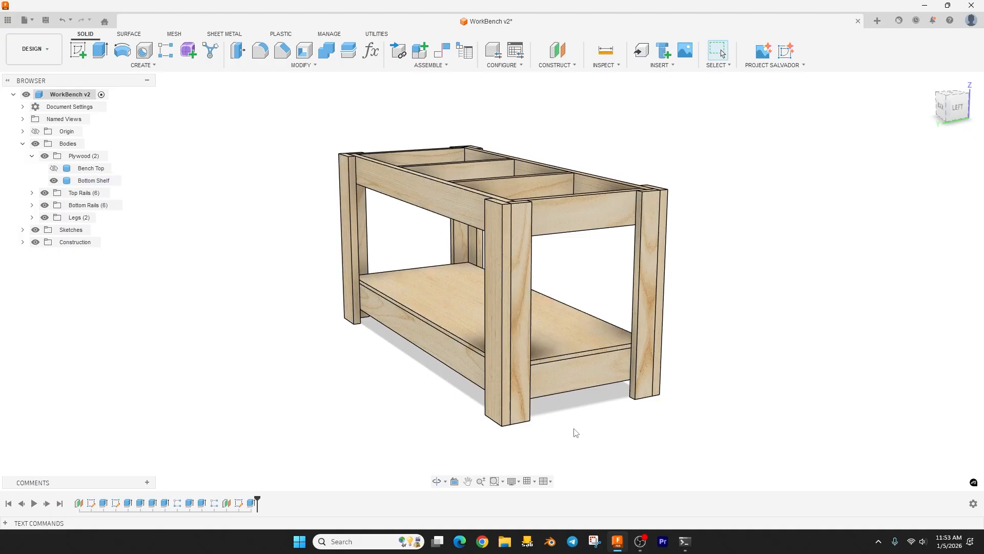
mouse_move(152, 211)
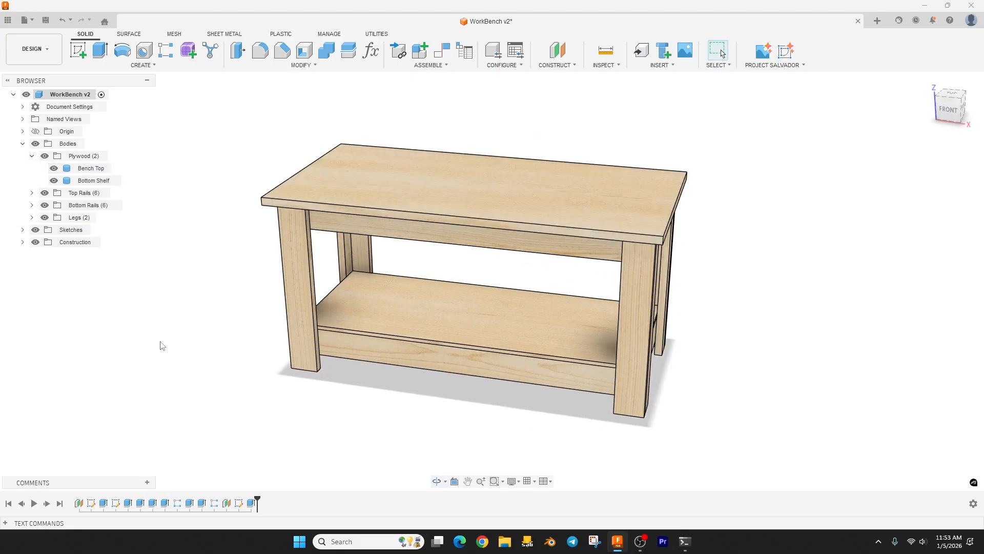
Orbit to inspect the bench underside and reopen Change Parameters
drag(160, 345, 257, 380)
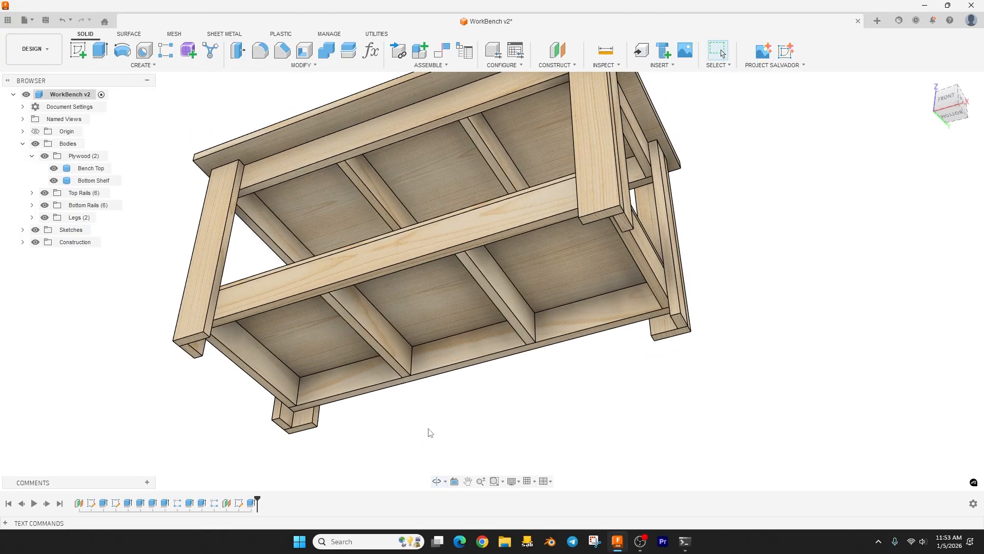
drag(431, 251, 404, 310)
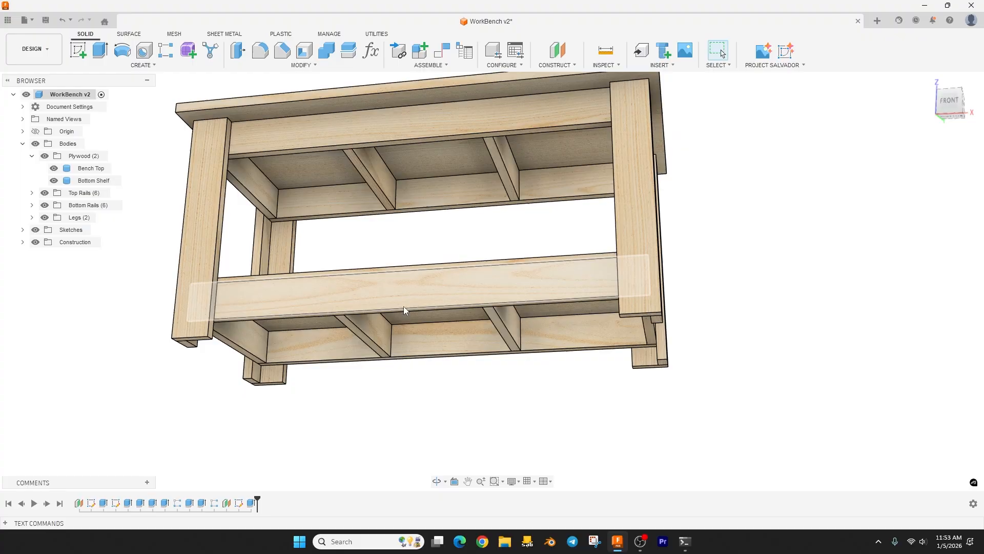
drag(405, 310, 450, 370)
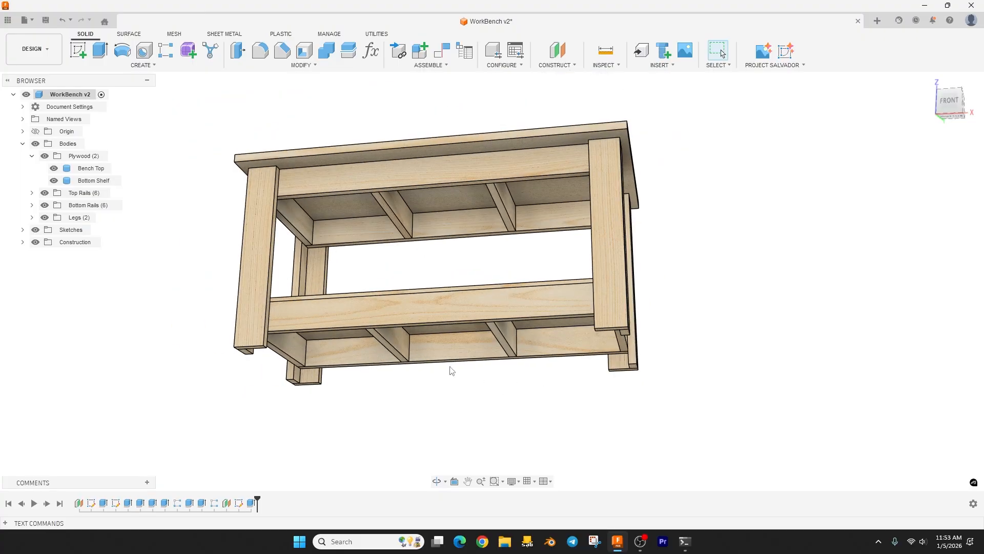
click(370, 50)
text(48)
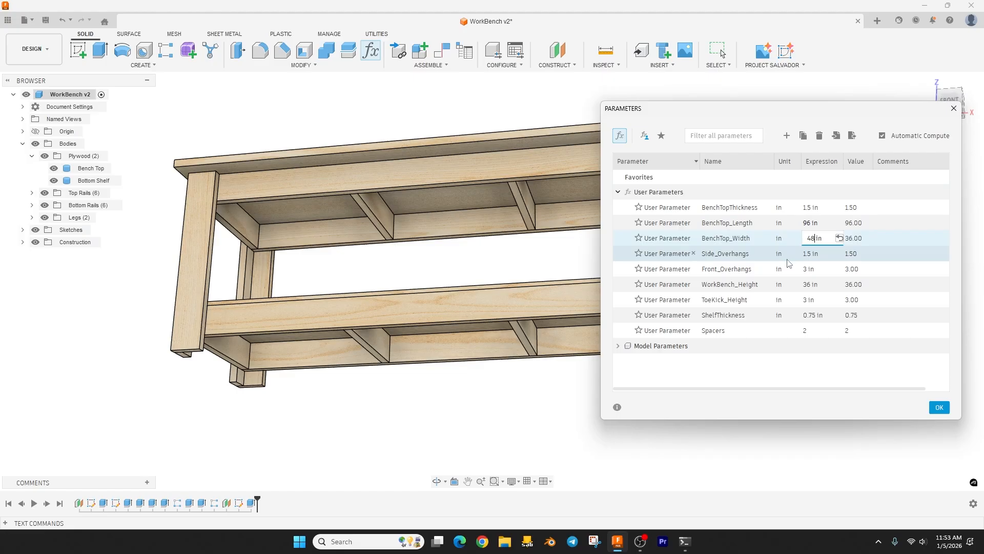
Apply BenchTop_Width 48 in, then set Spacers to 3 and click OK
click(939, 407)
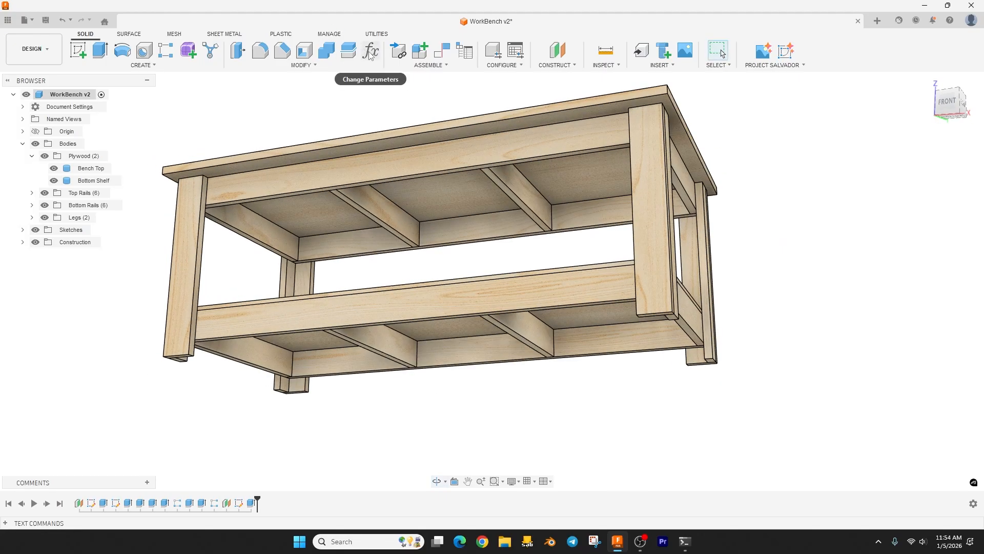
click(370, 51)
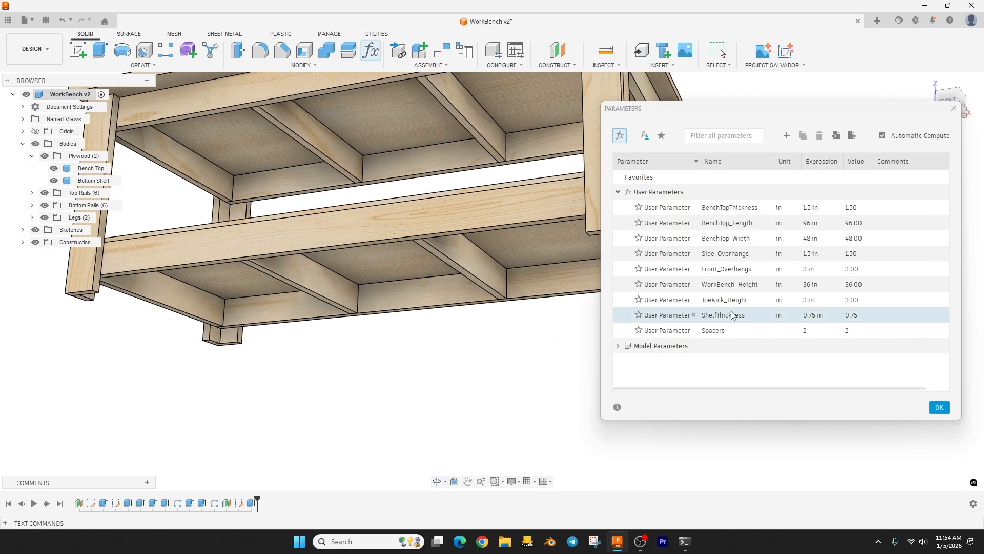
text(3)
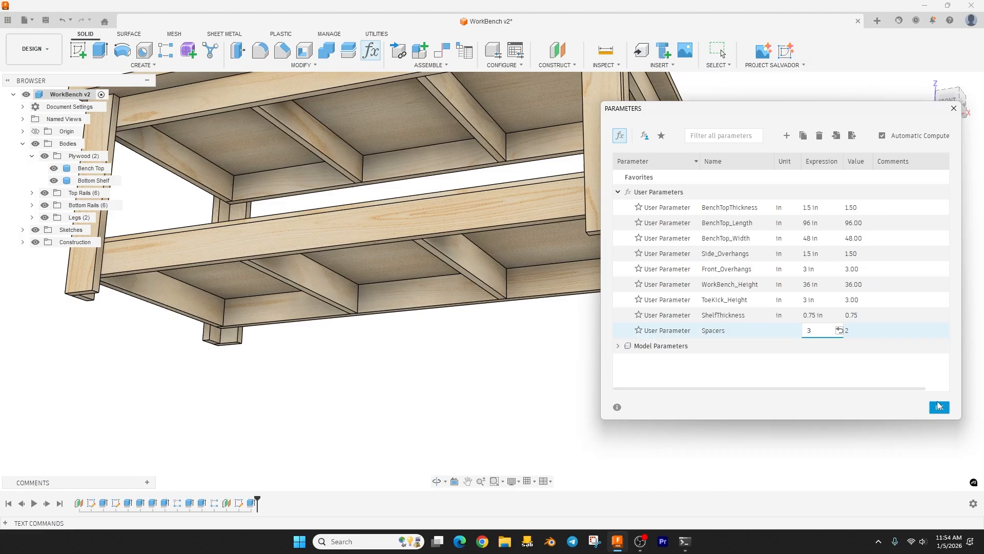
click(938, 406)
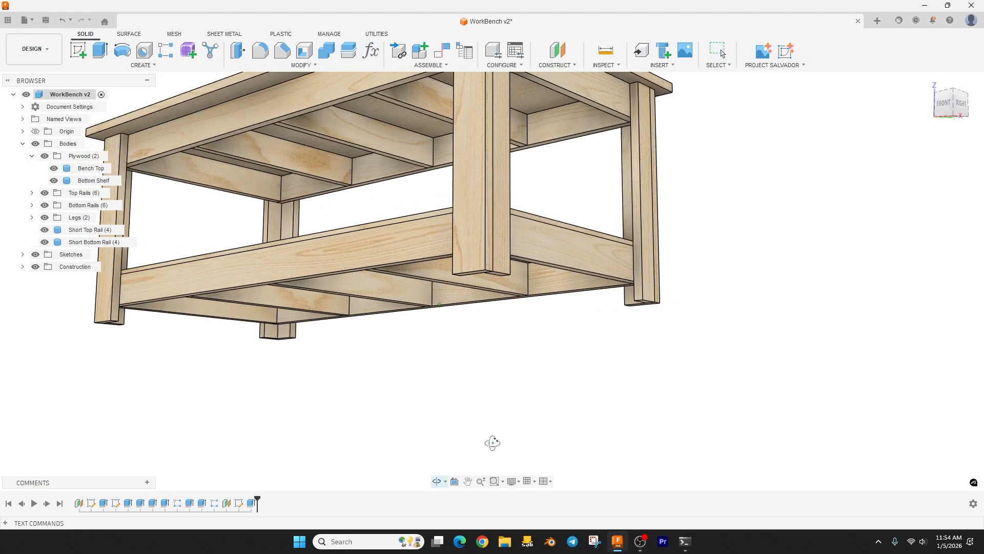
drag(490, 251, 446, 289)
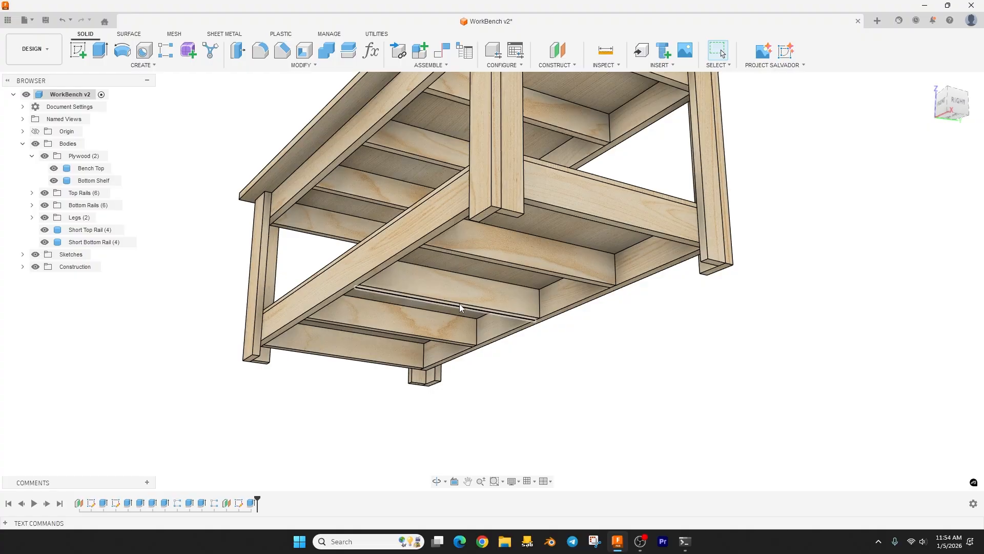
drag(458, 307, 637, 413)
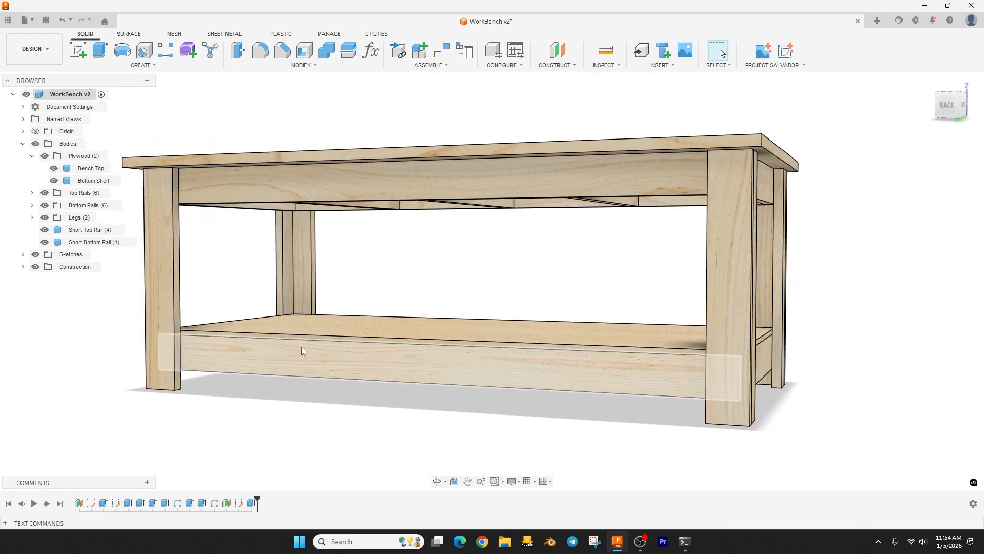
drag(302, 350, 449, 424)
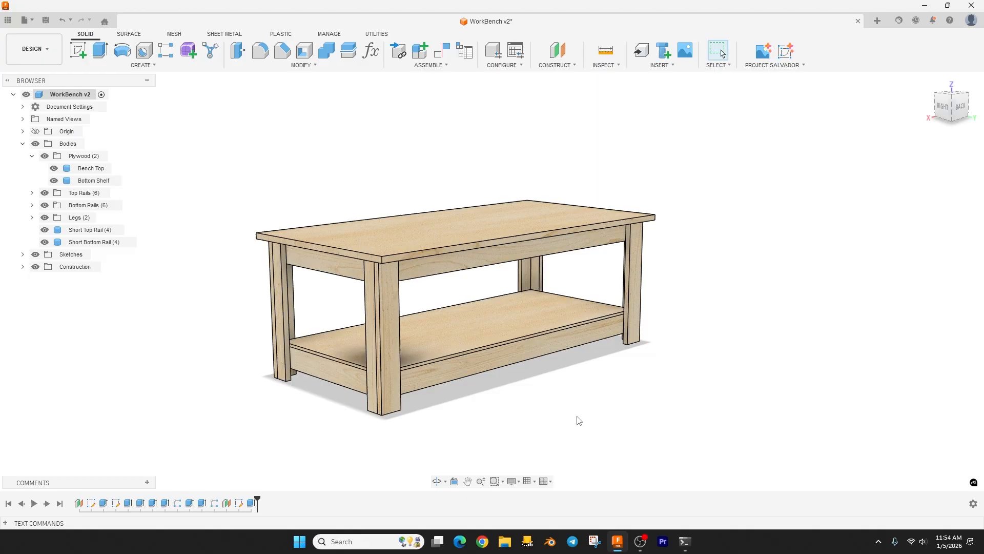
drag(577, 420, 587, 405)
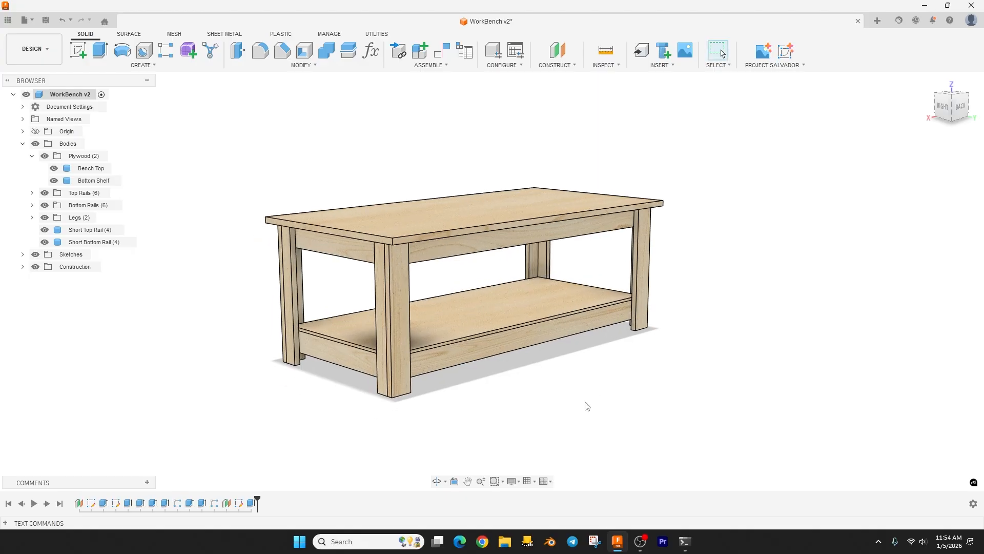
mouse_move(553, 422)
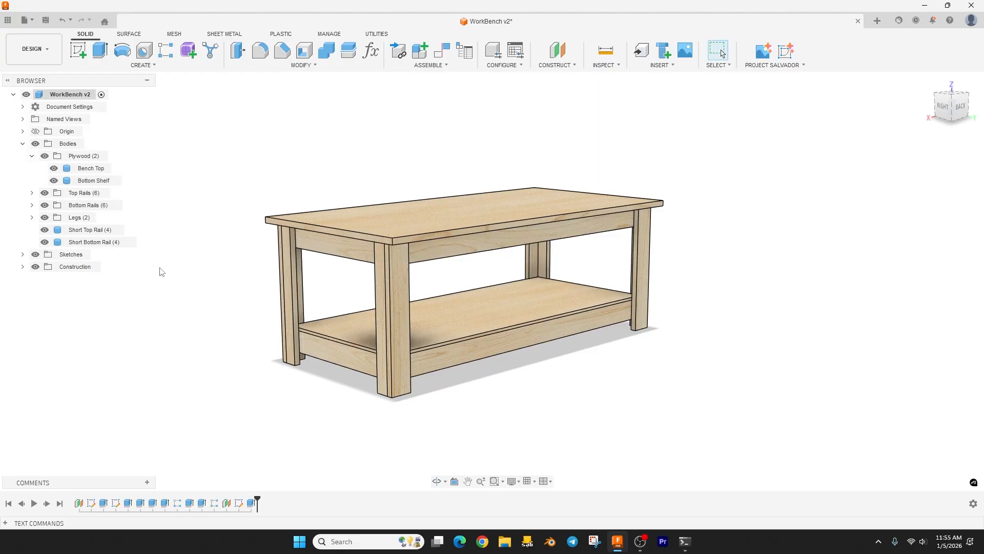
mouse_move(177, 235)
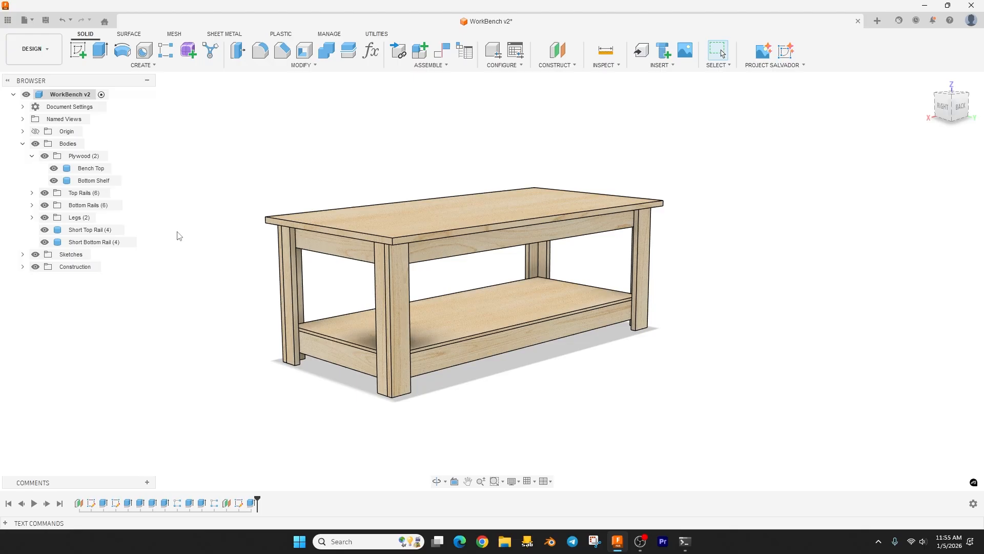
mouse_move(170, 302)
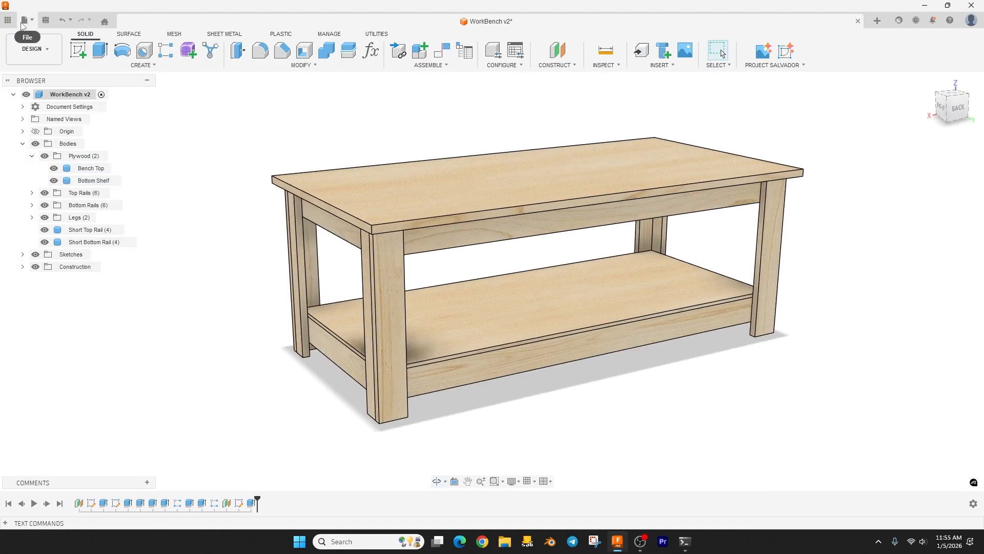
click(24, 21)
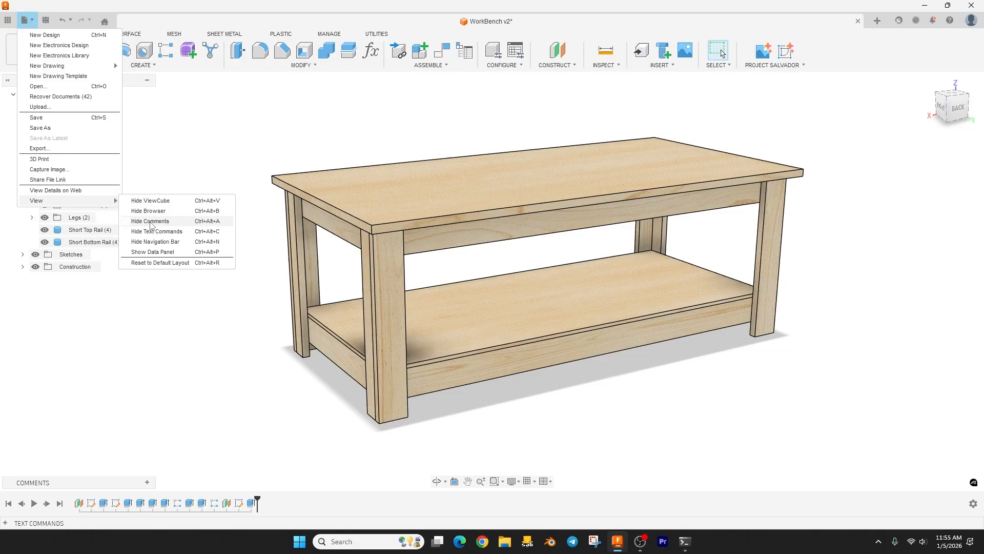
mouse_move(155, 232)
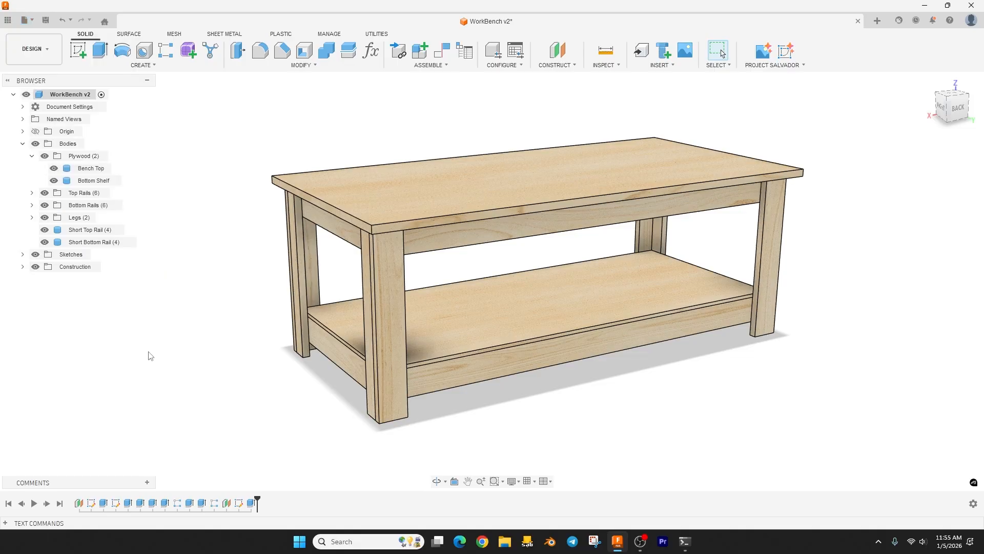
mouse_move(33, 526)
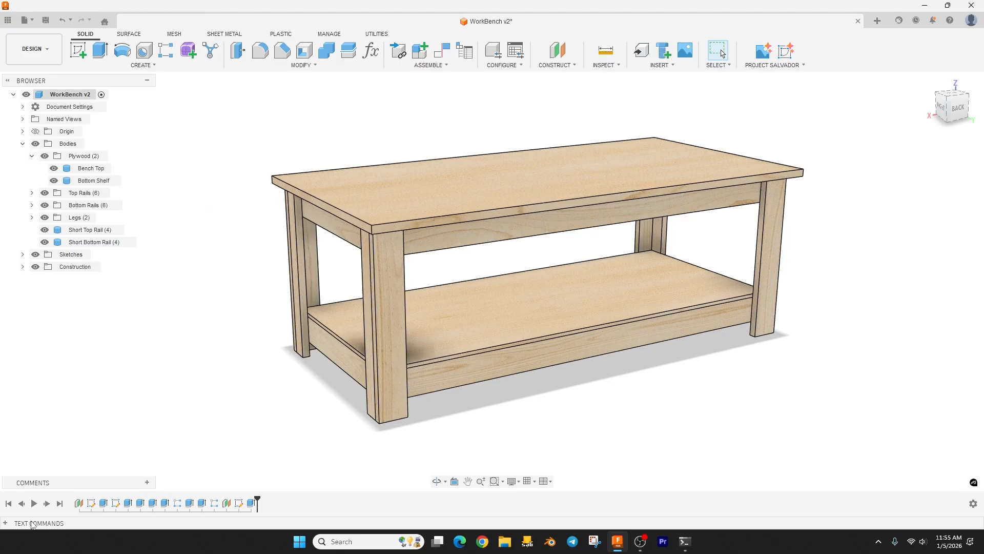
click(38, 523)
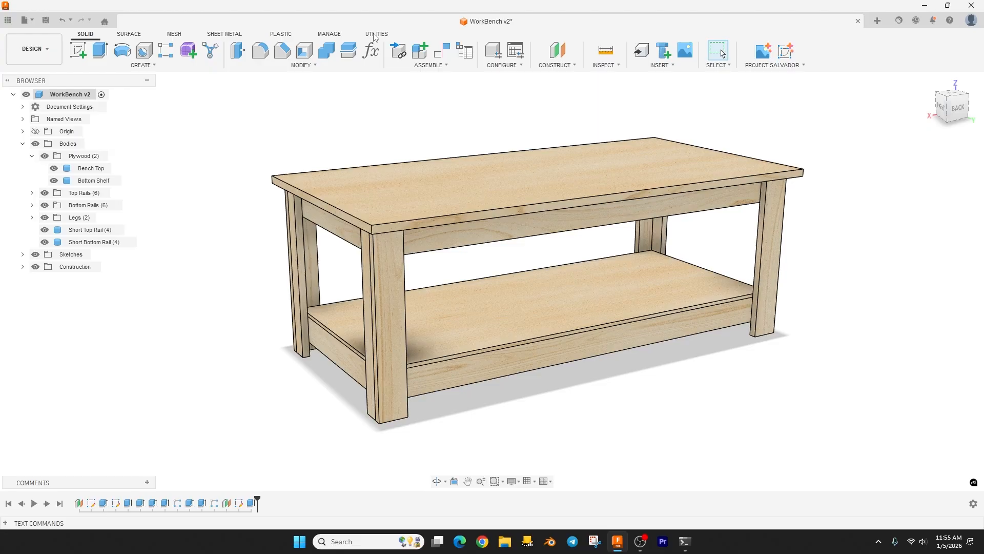
Run the CutListGenerator script from Utilities > Scripts and Add-Ins
click(376, 34)
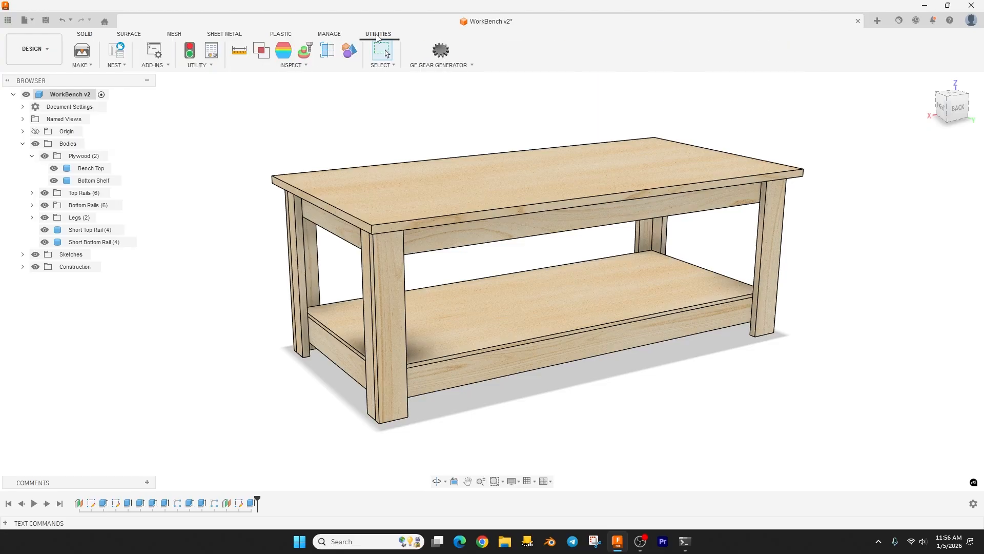
mouse_move(154, 50)
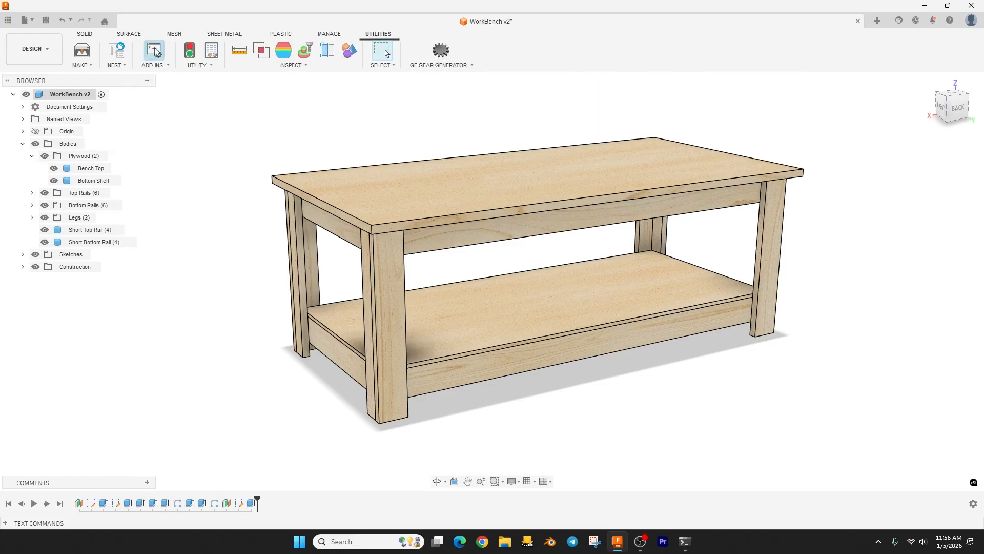
click(153, 51)
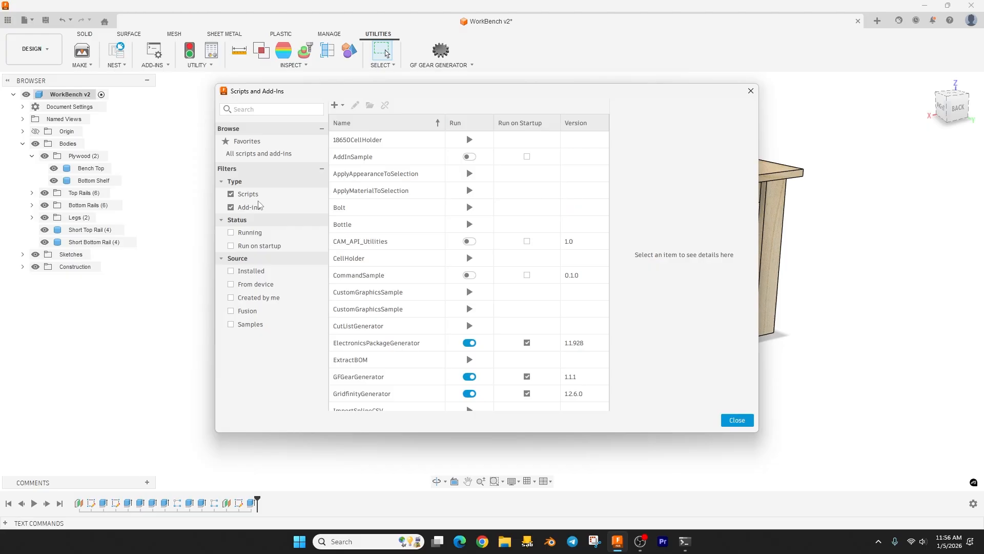
mouse_move(360, 312)
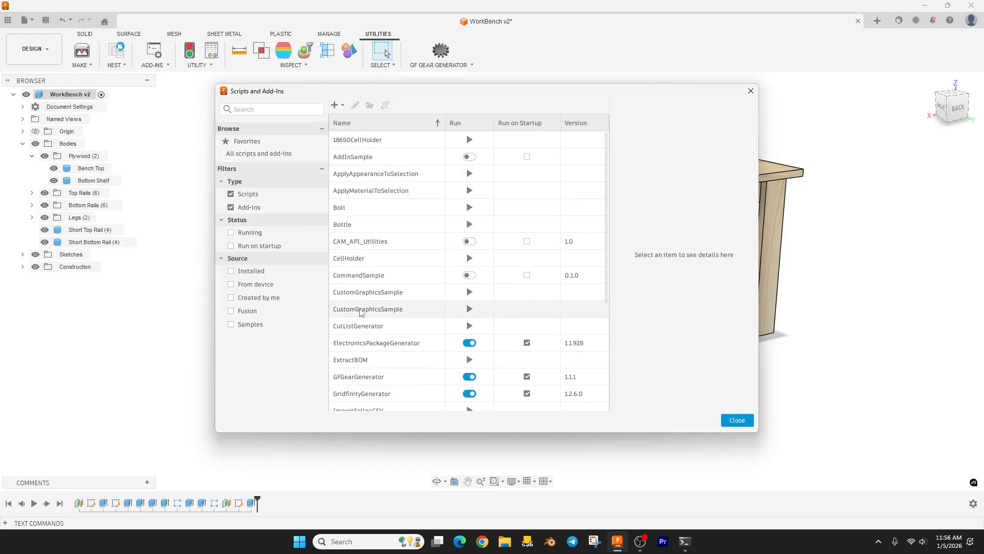
mouse_move(358, 326)
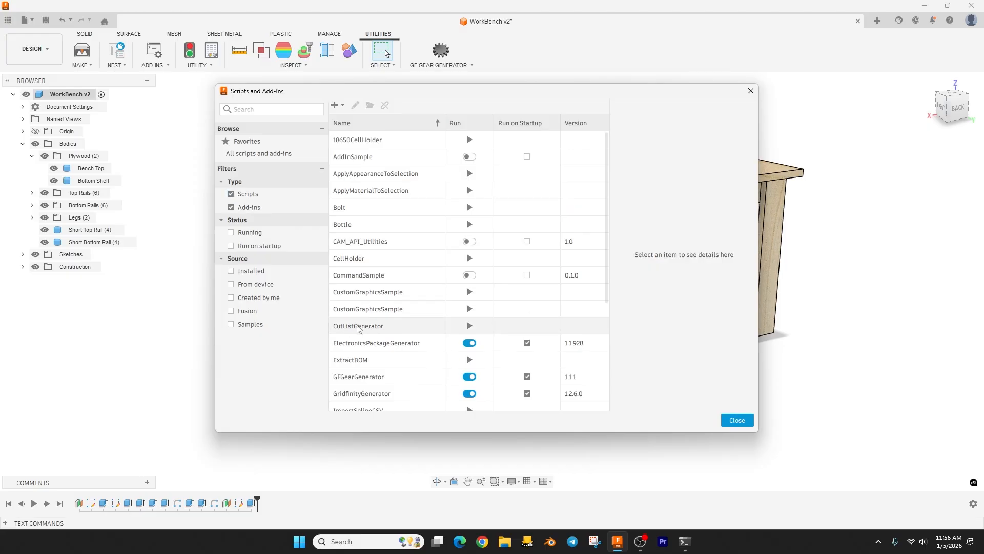
click(736, 420)
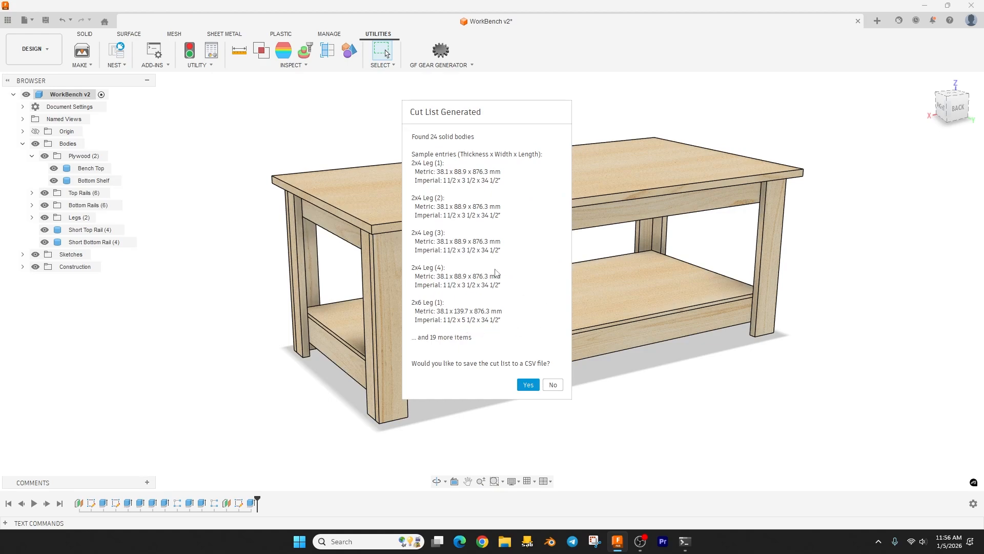
mouse_move(501, 381)
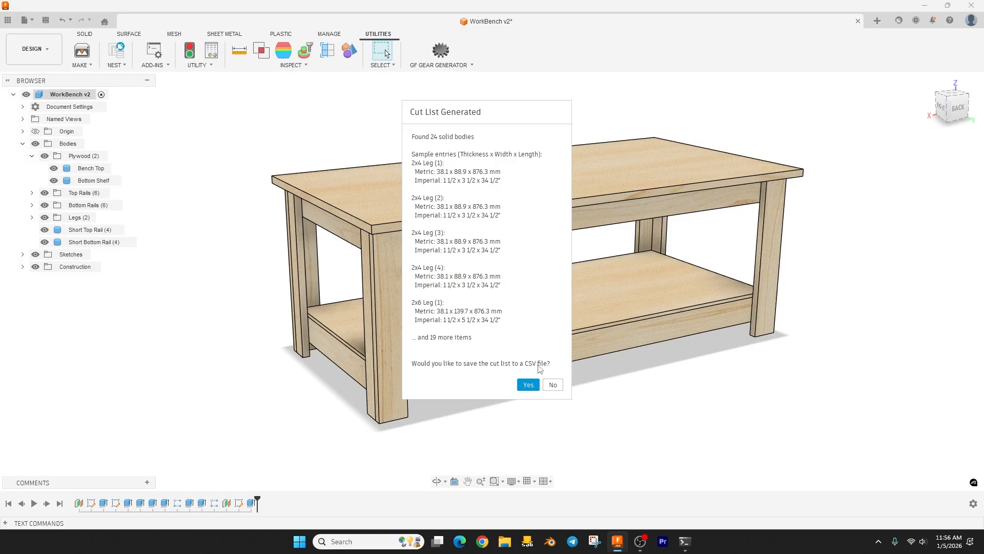
mouse_move(528, 371)
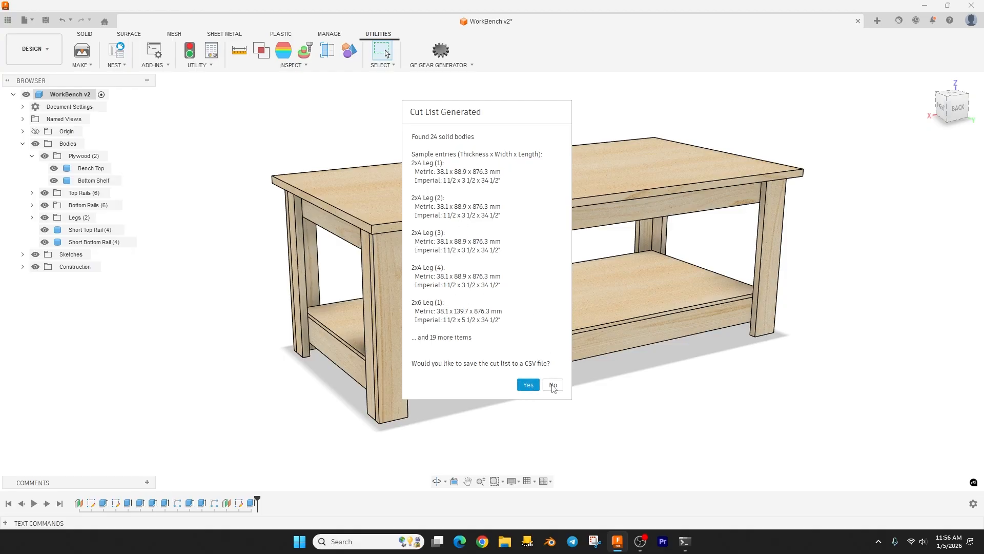
Answer No to saving the 24-body cut list as a CSV file
click(552, 384)
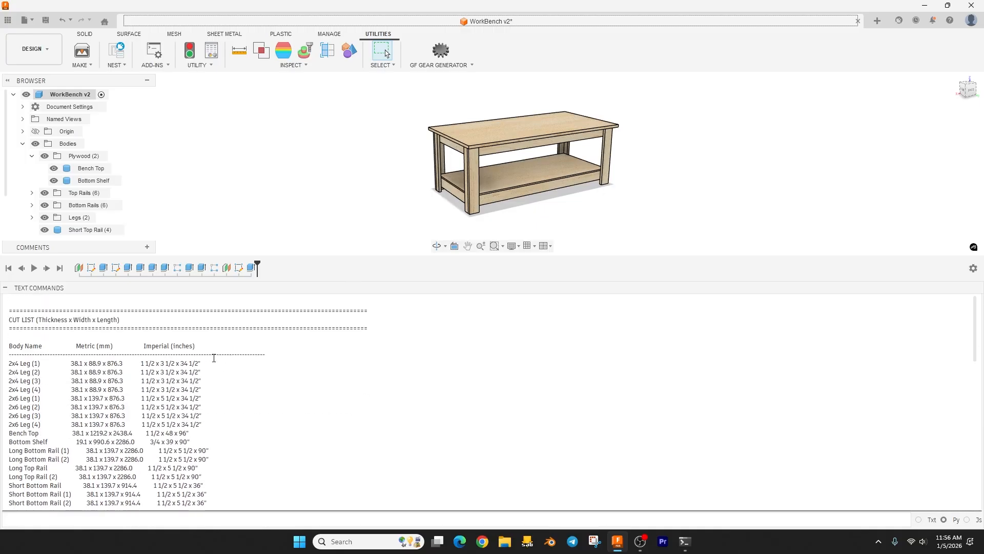
Scroll down the Text Commands output through the cut list to the size-grouped quantity summary
scroll(down, 3)
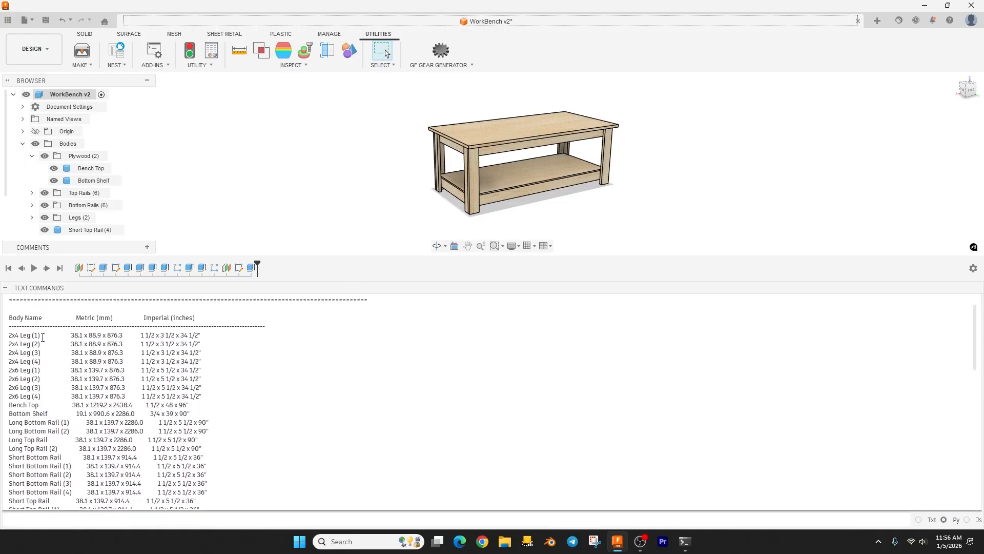
scroll(down, 3)
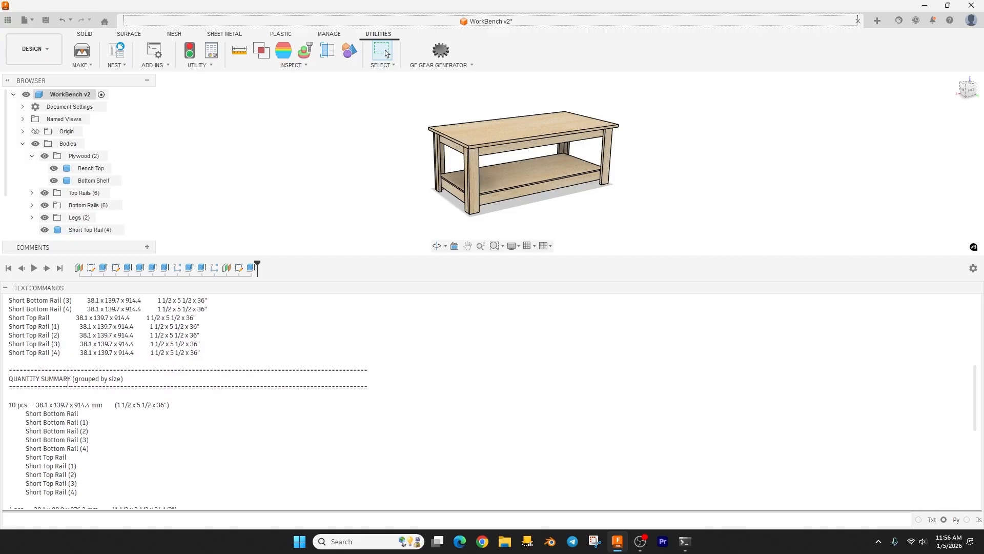
scroll(down, 3)
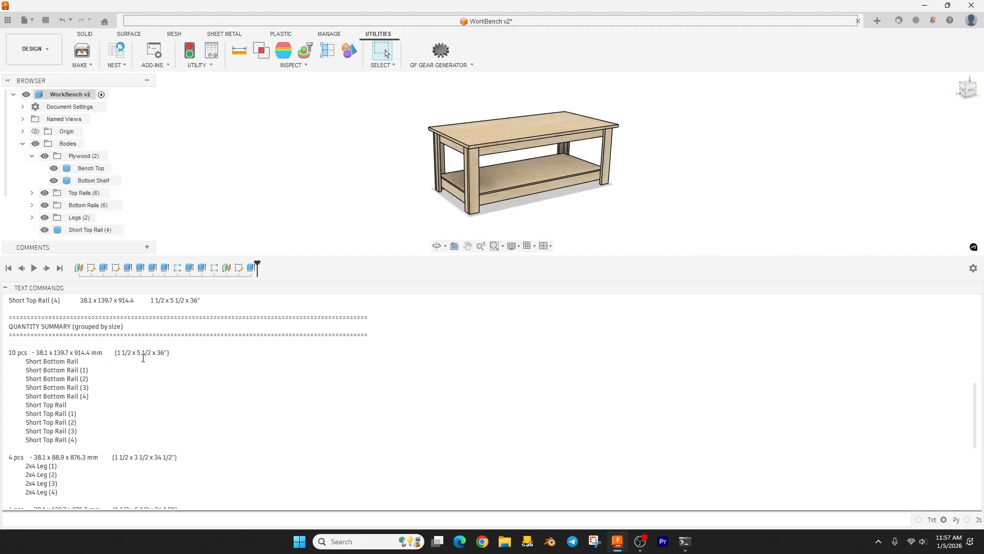
mouse_move(112, 377)
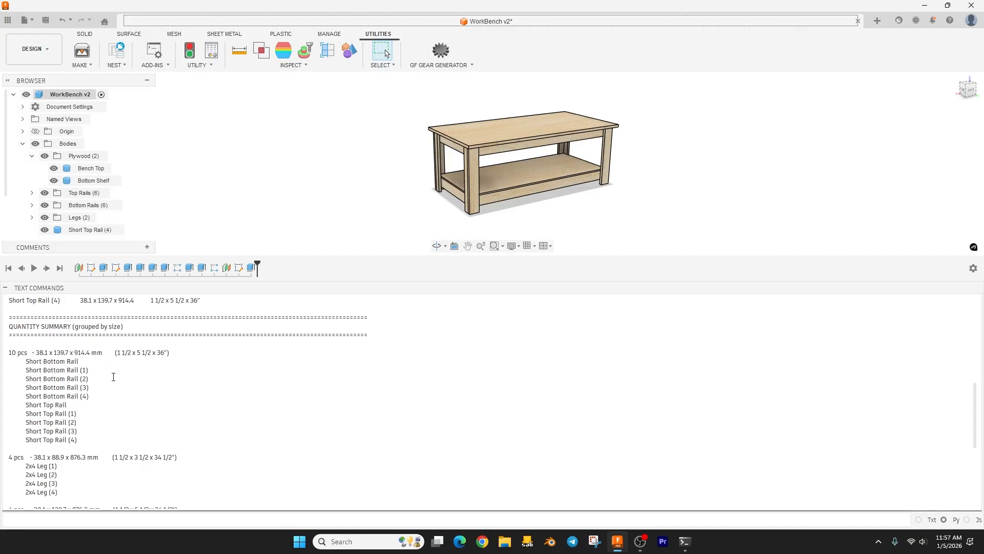
scroll(down, 3)
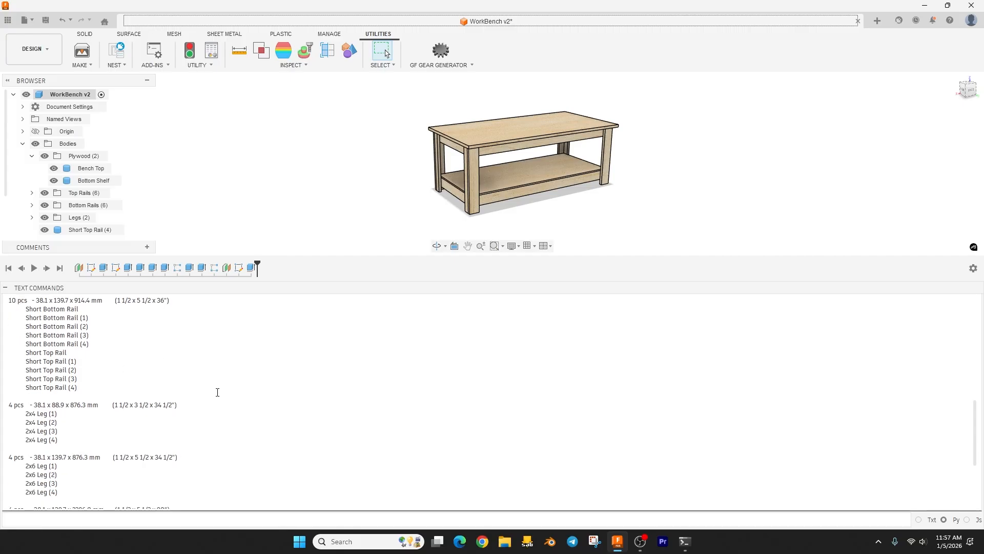
scroll(down, 3)
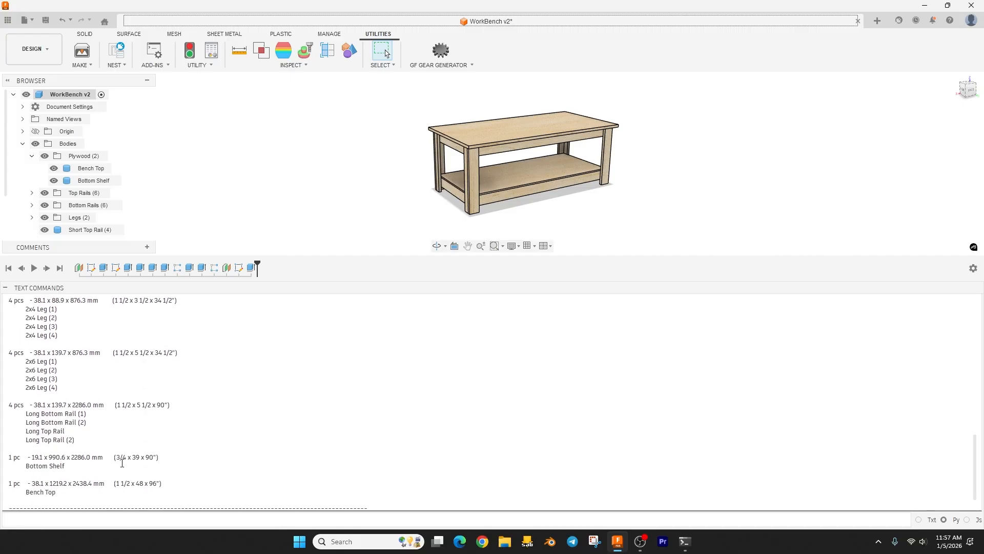
scroll(down, 3)
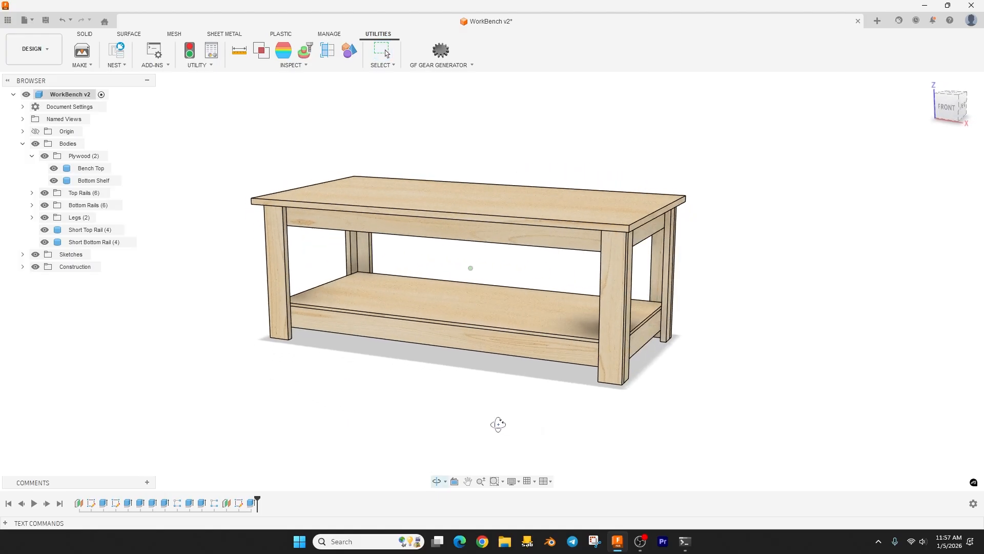
drag(498, 268, 513, 391)
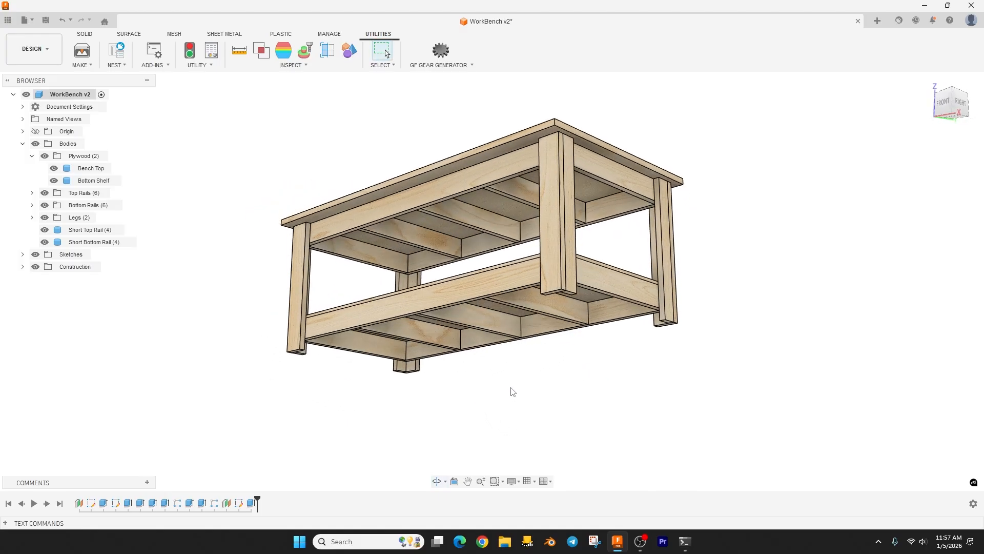
mouse_move(197, 318)
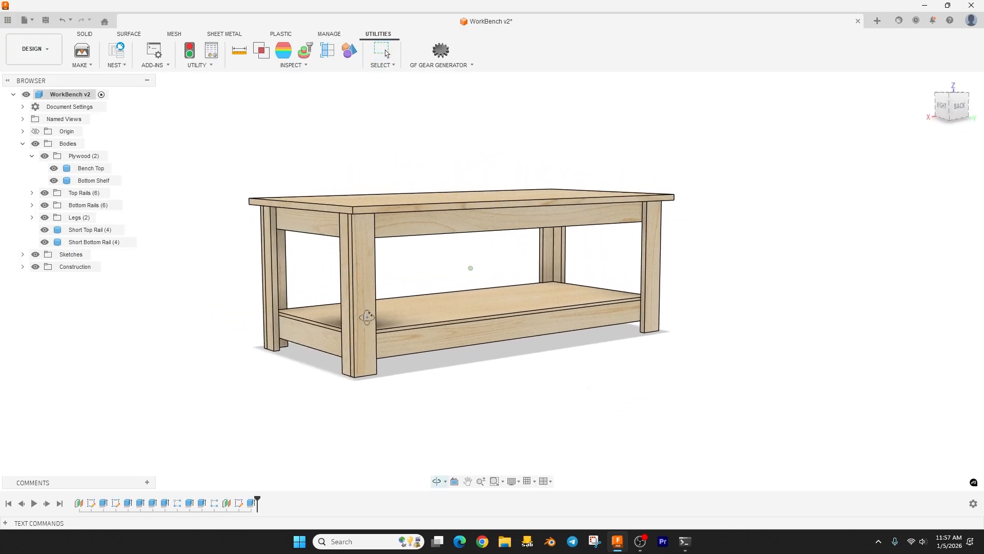
mouse_move(639, 541)
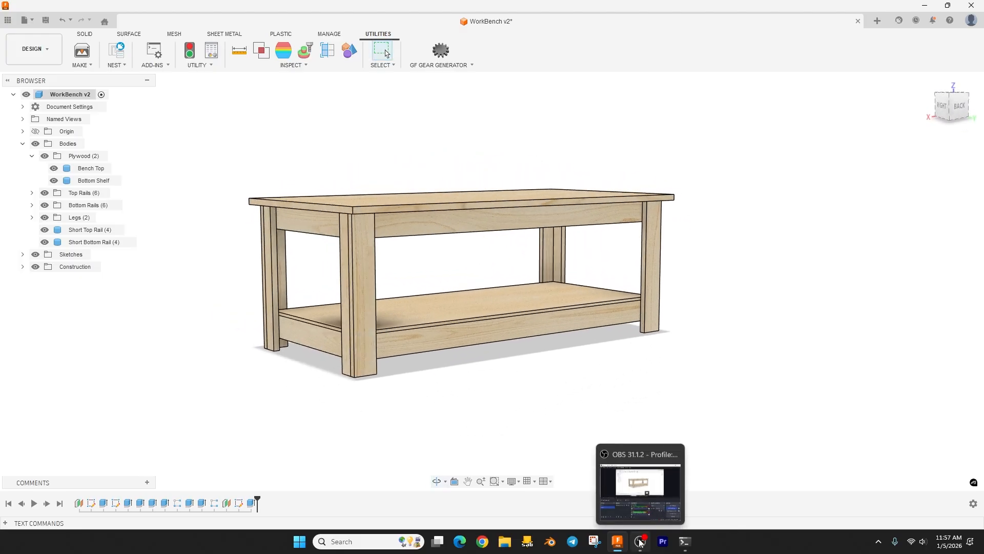